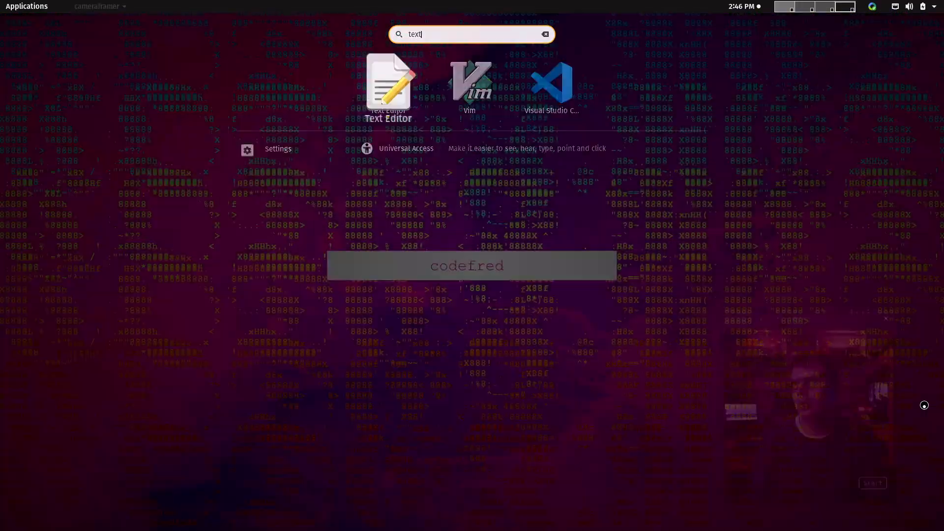
Step: Launch Text Editor from the Activities search to get a blank untitled document
click(387, 85)
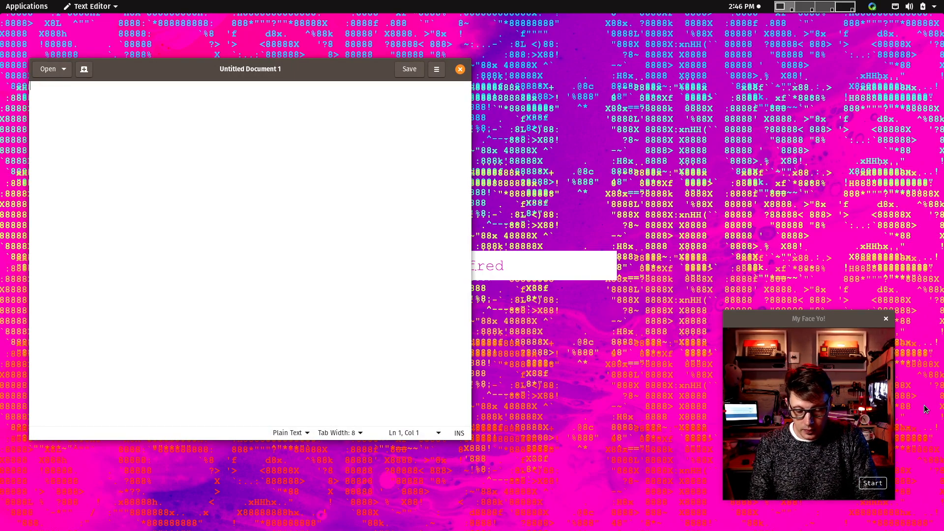
Step: Write the title line: CodeF.red's Awesome Ultimate Background Music App That Every Youtuber should be using!
text(Backgh)
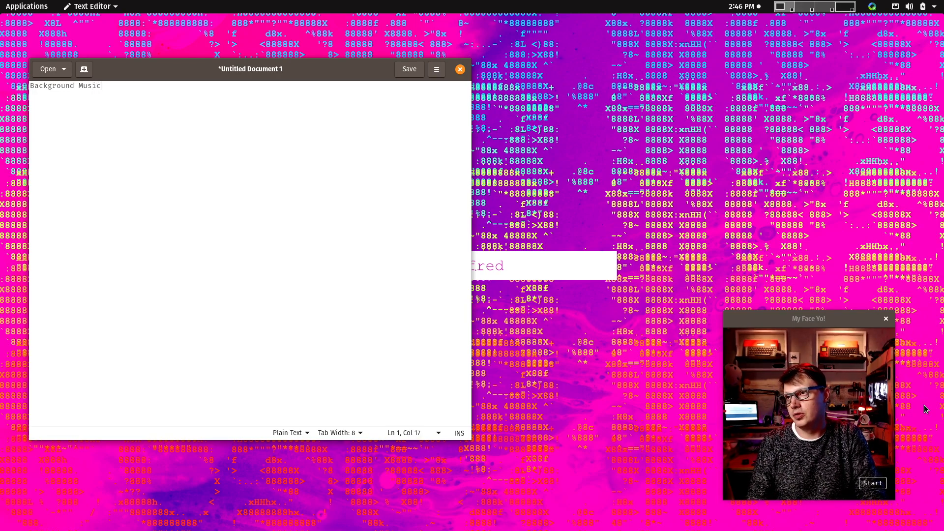
text(App)
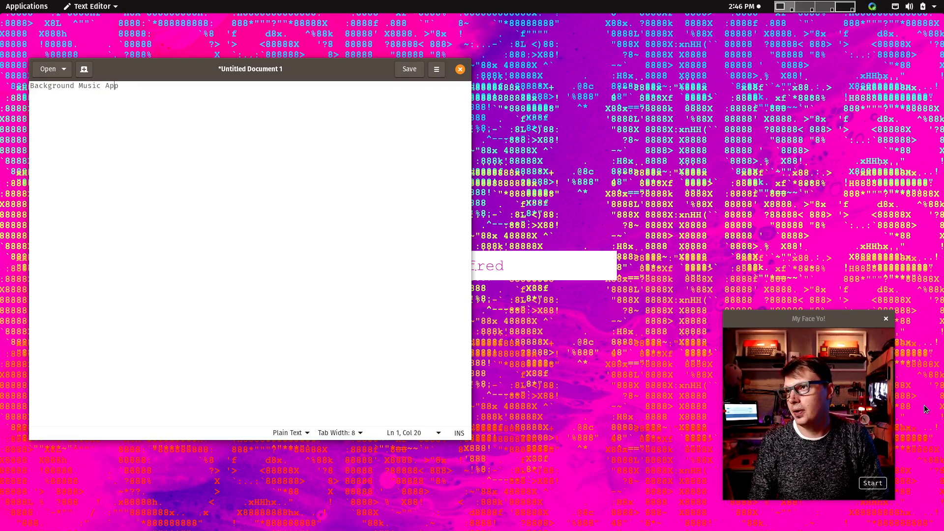
text(CodeF)
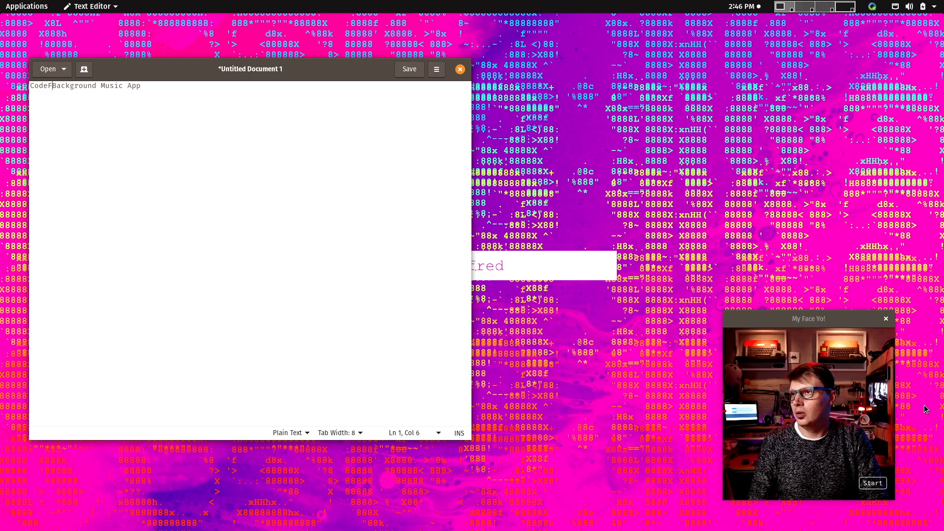
text(red's)
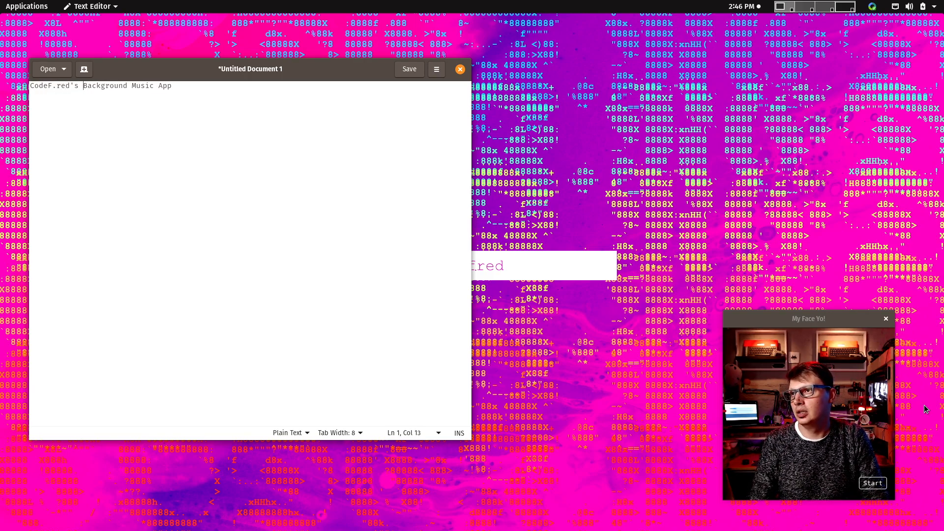
text(Awesome Ultimate)
text(===============================================================)
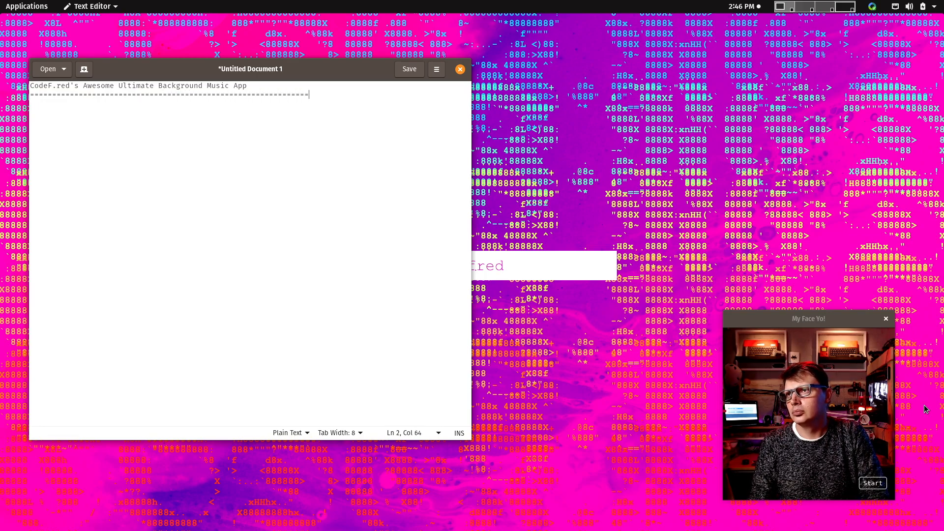
text(That e)
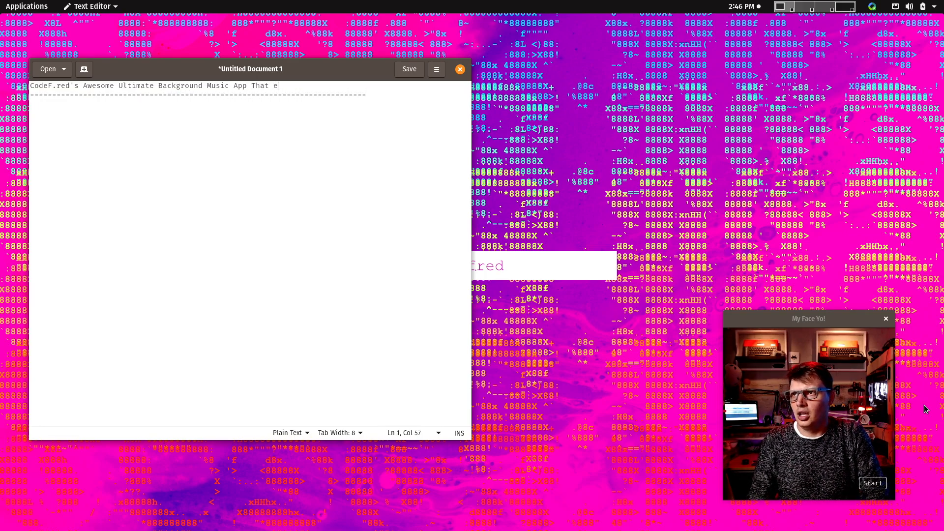
text(very Yoputuber should)
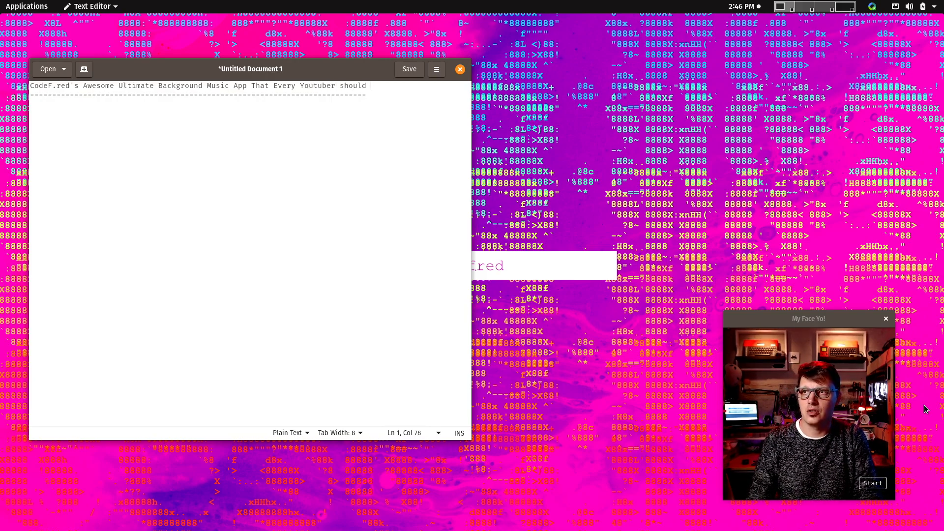
text(be using!)
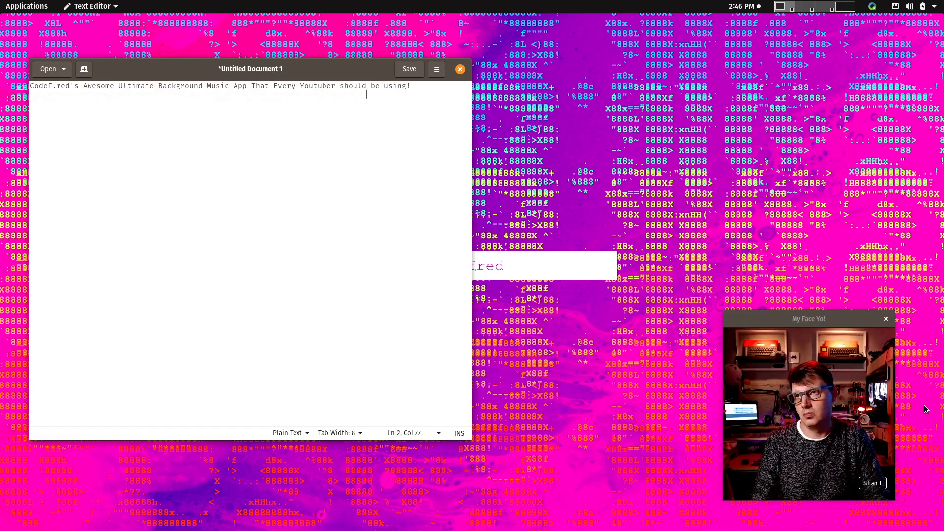
Step: Underline the title with a row of = signs and leave blank lines beneath it
text(=============)
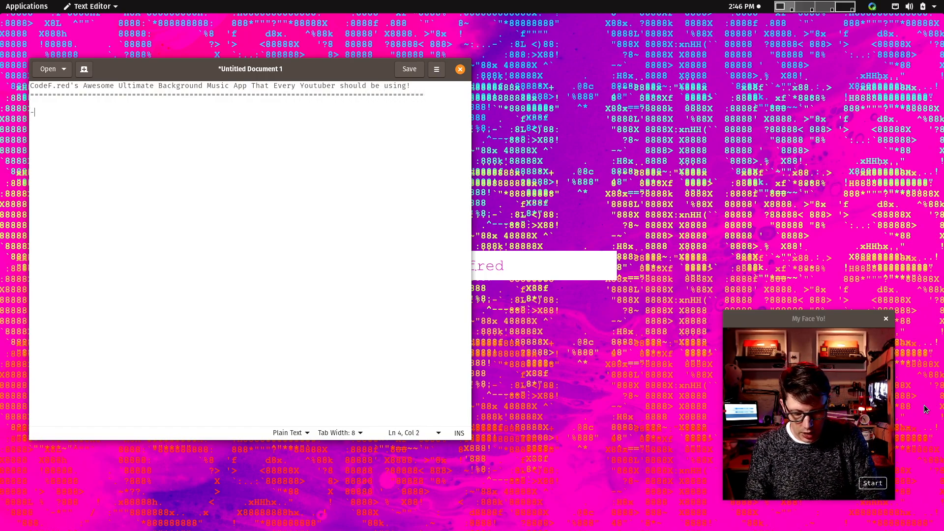
text([ ])
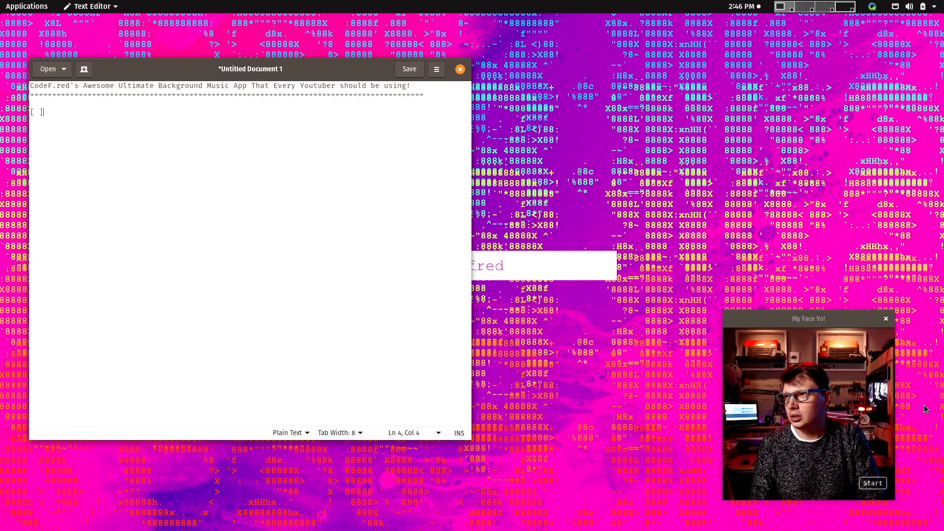
text(-)
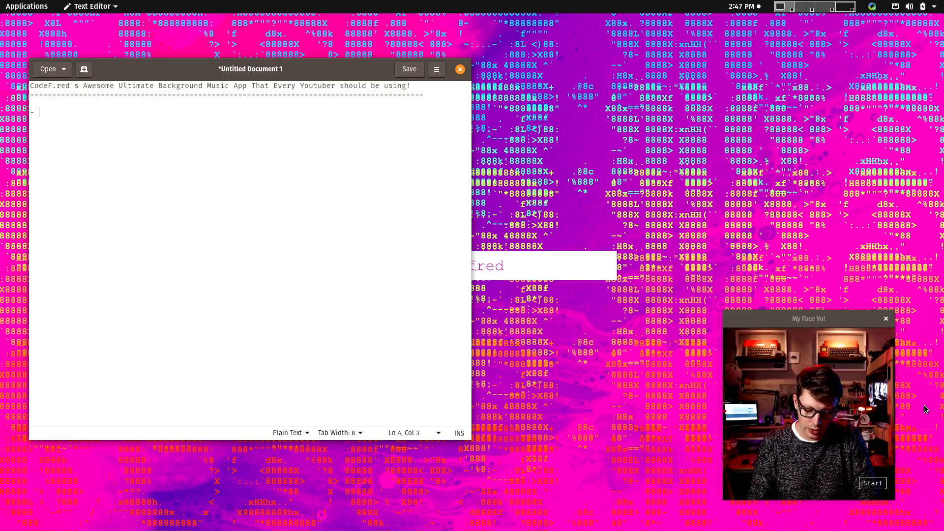
text(Lo)
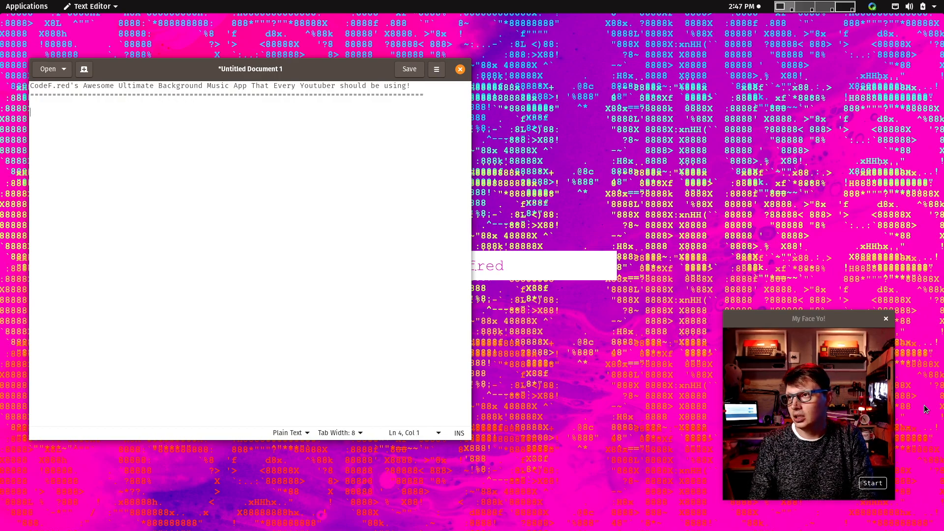
Step: Add an Overview heading and first sentence: the app takes in audio and should be able to loop it
text(Overview:)
text(-----)
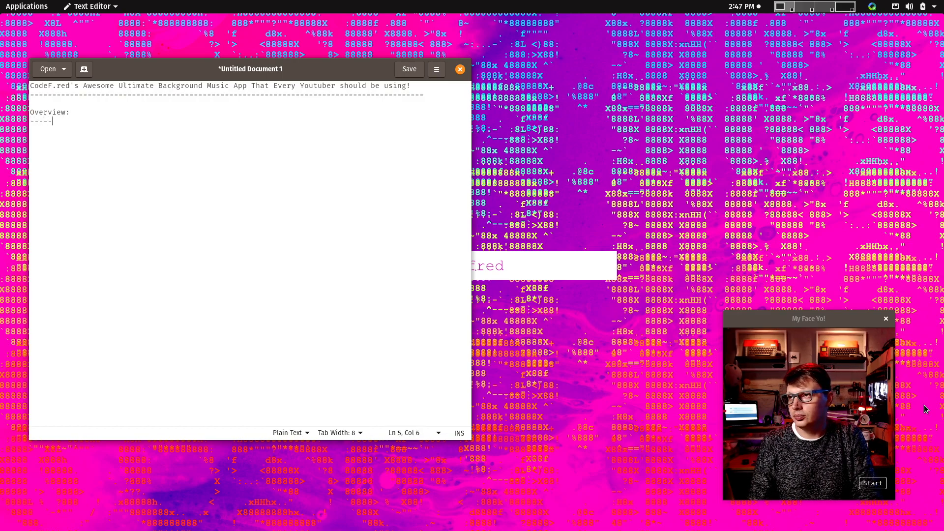
text(This)
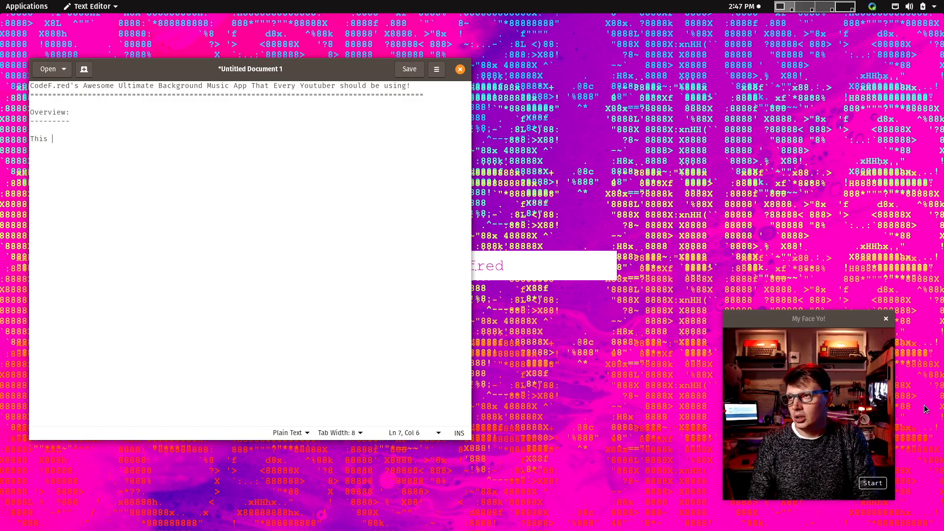
text(is an app that should)
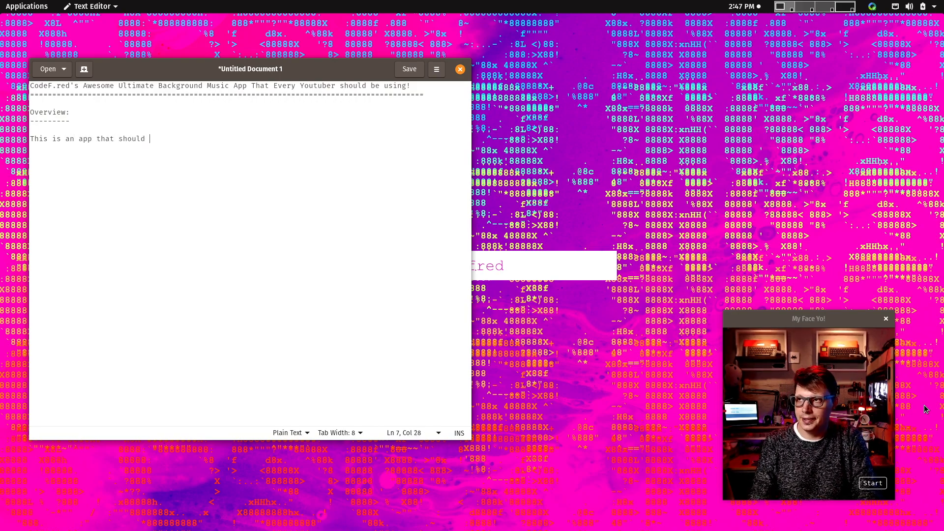
text(take in)
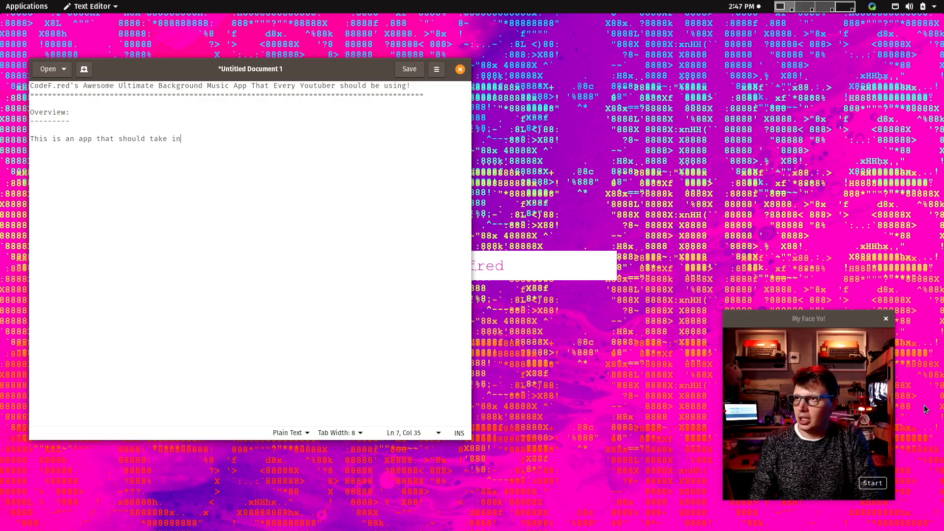
text(loops)
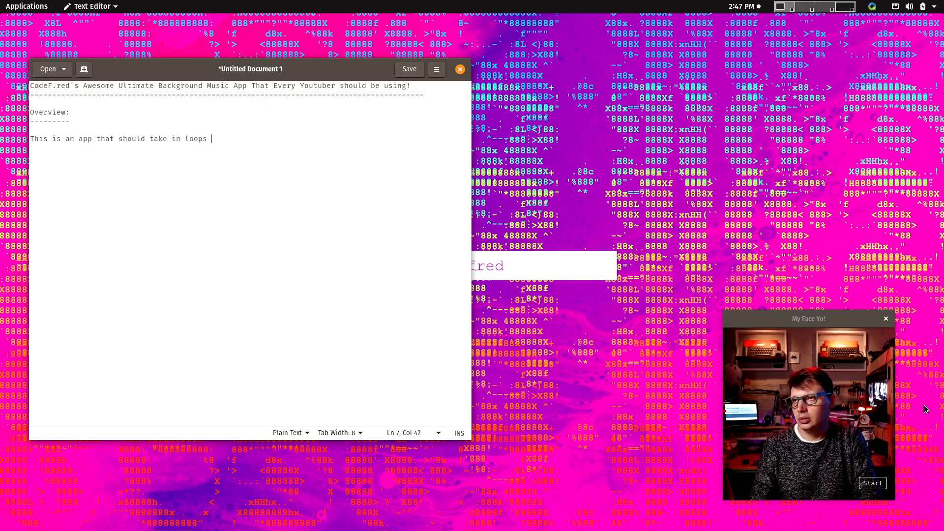
key(BackSpace)
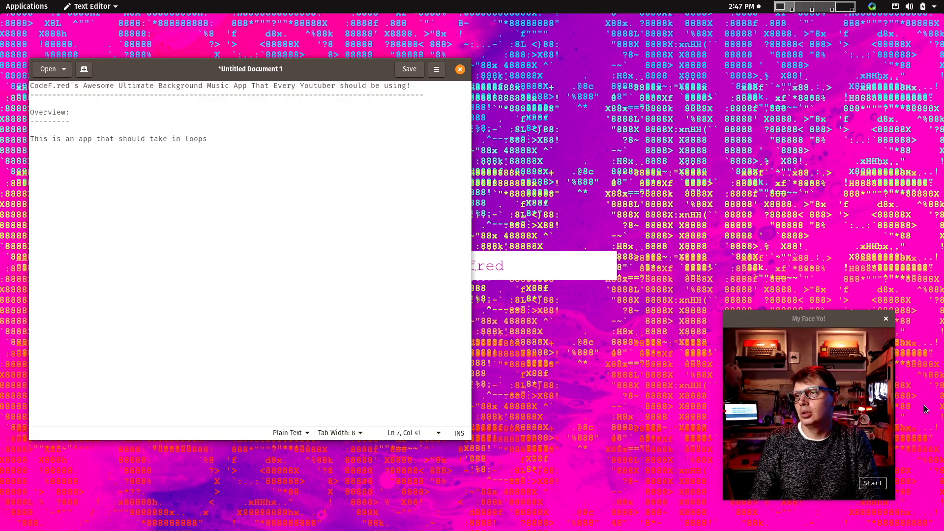
key(BackSpace)
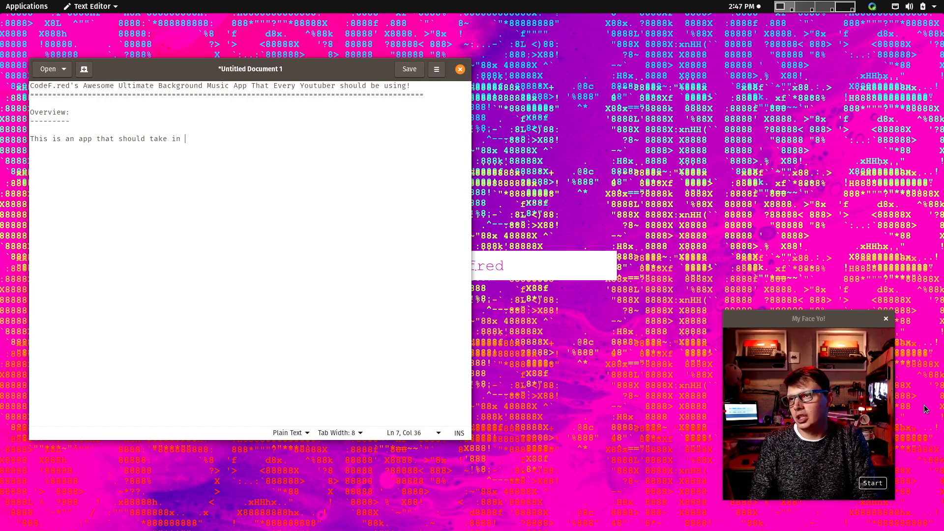
text(audo)
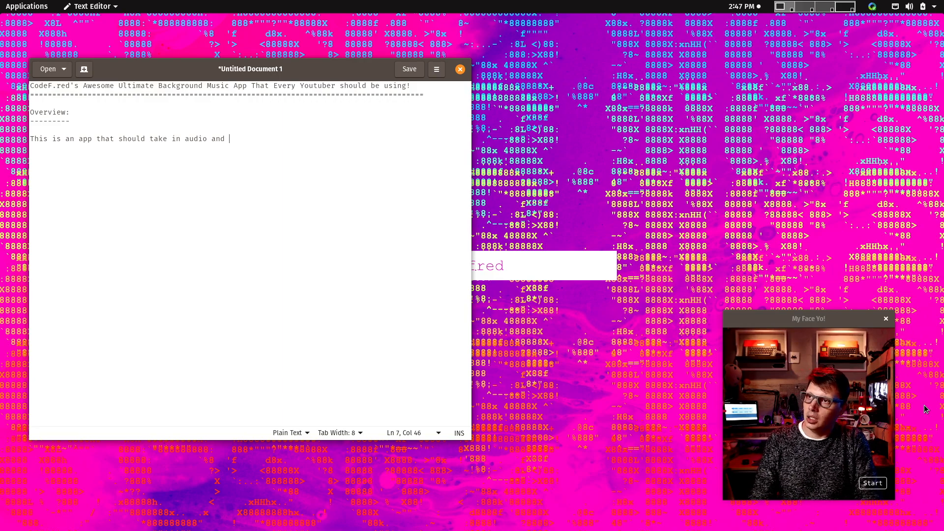
text(be able)
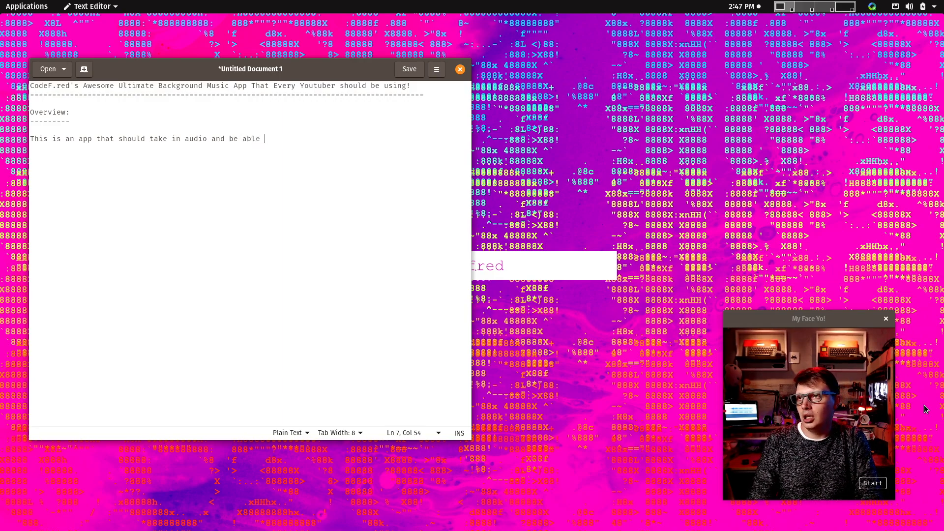
text(to loop it./)
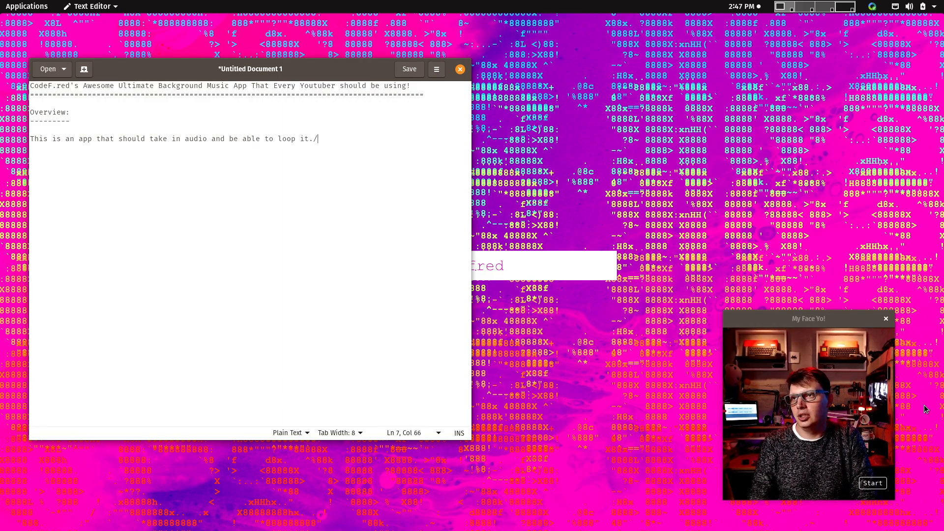
Step: Continue: the audio is given as loopable stems, and it should be able to play them on repeat
text(The audio it)
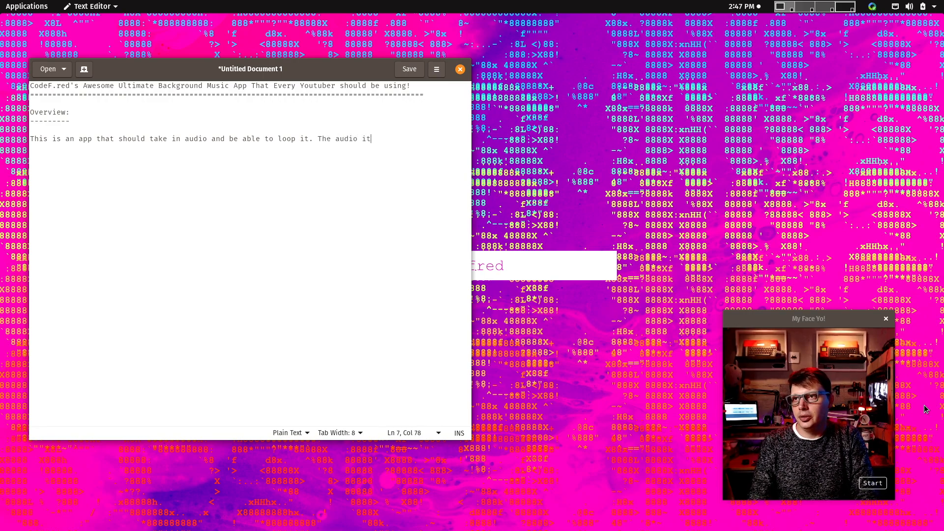
text('ll be given will be)
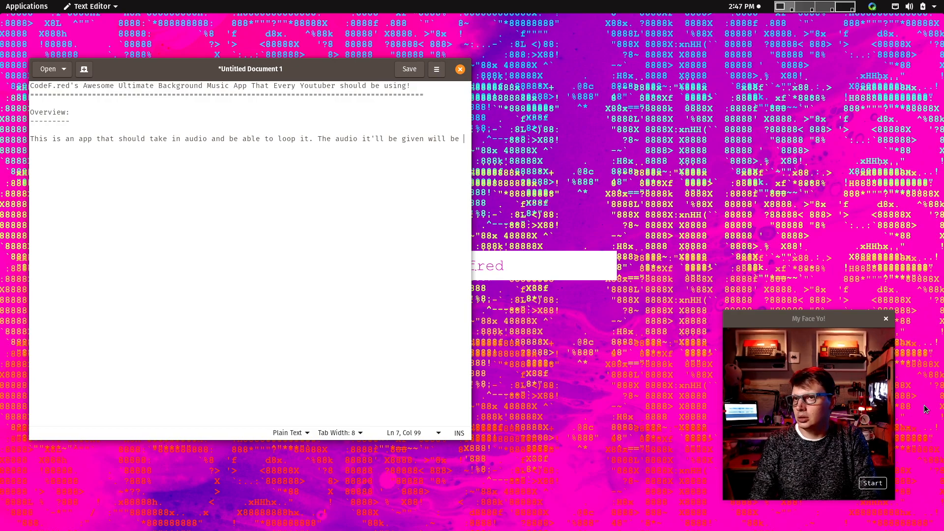
text(loopable music snippets, I think they're called st)
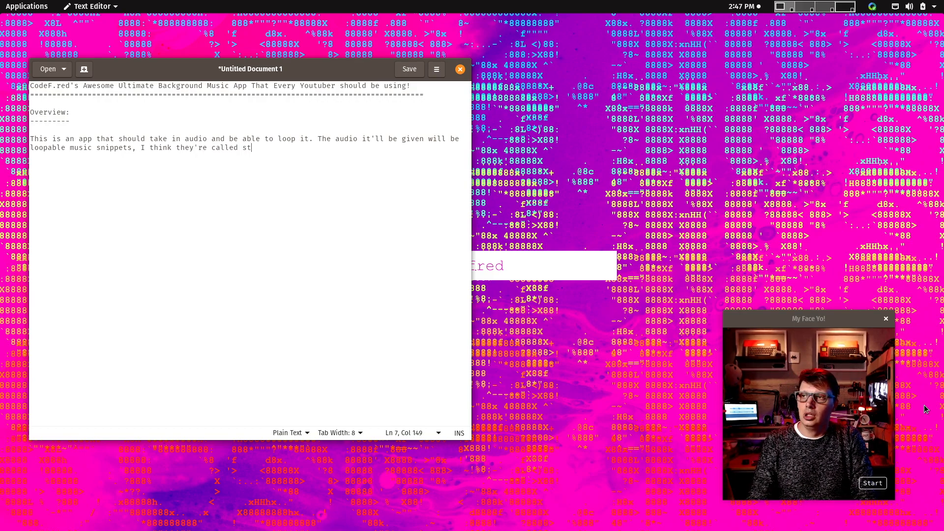
text(ems)
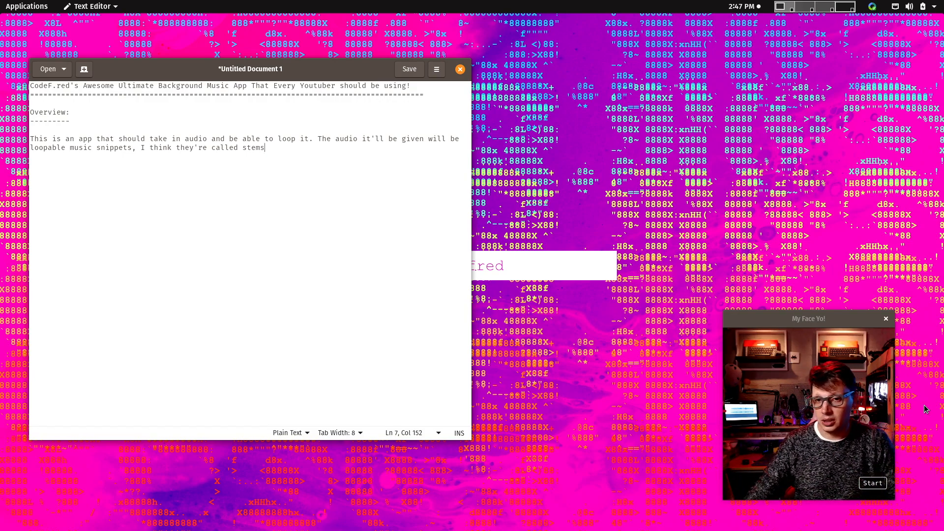
text(.)
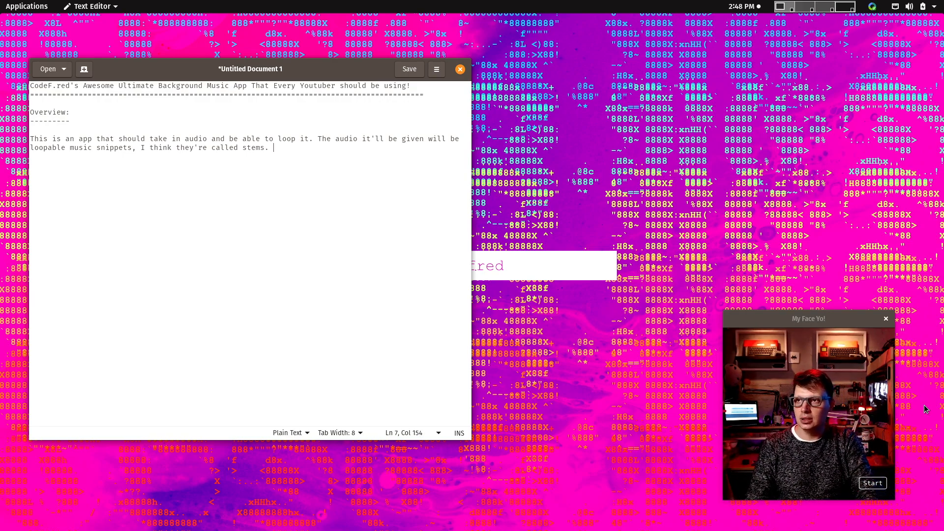
text(,)
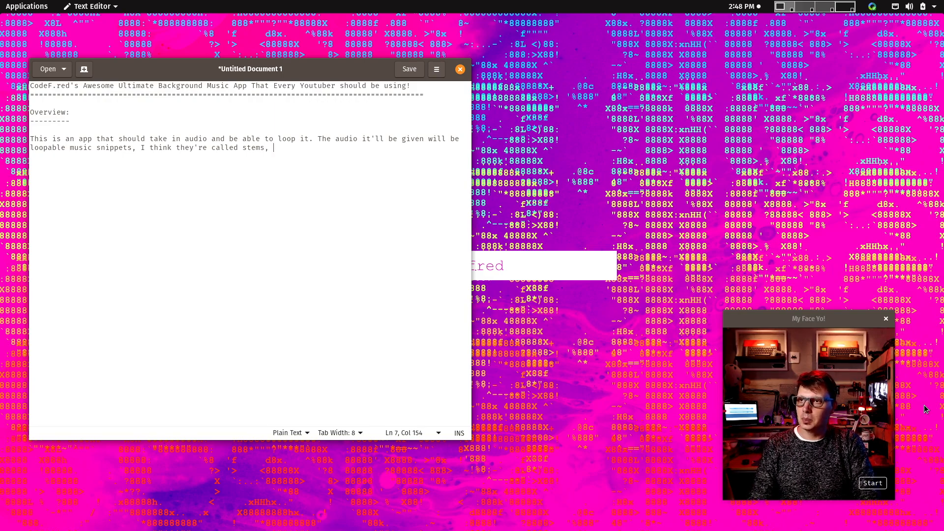
text(and)
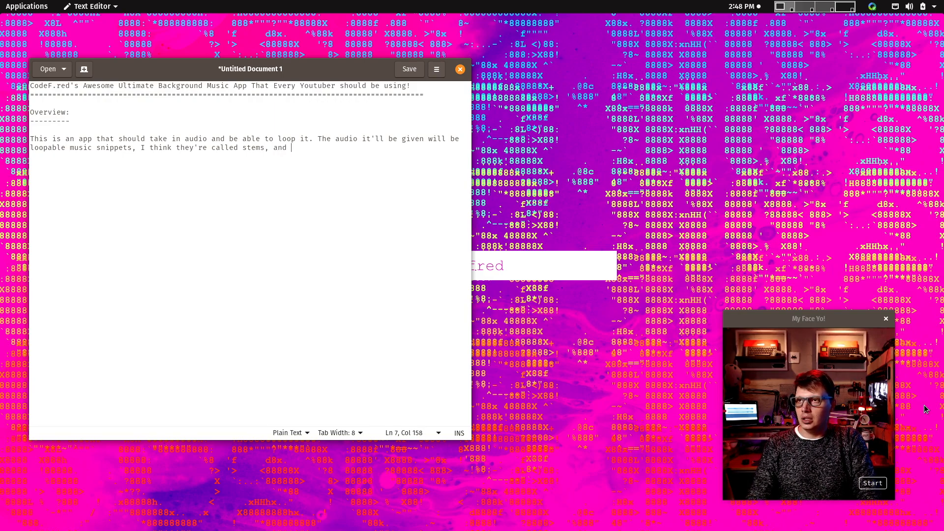
text(it should be able to play them on rep[)
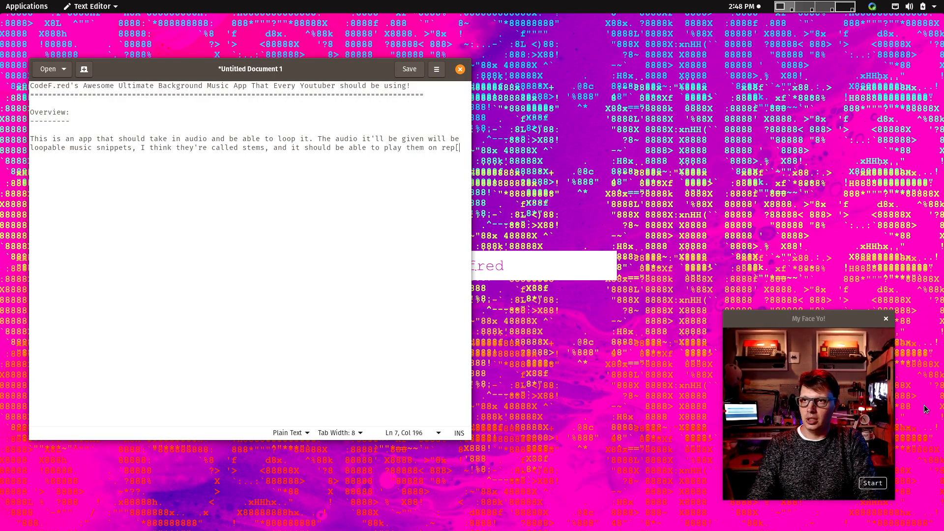
text(eat.)
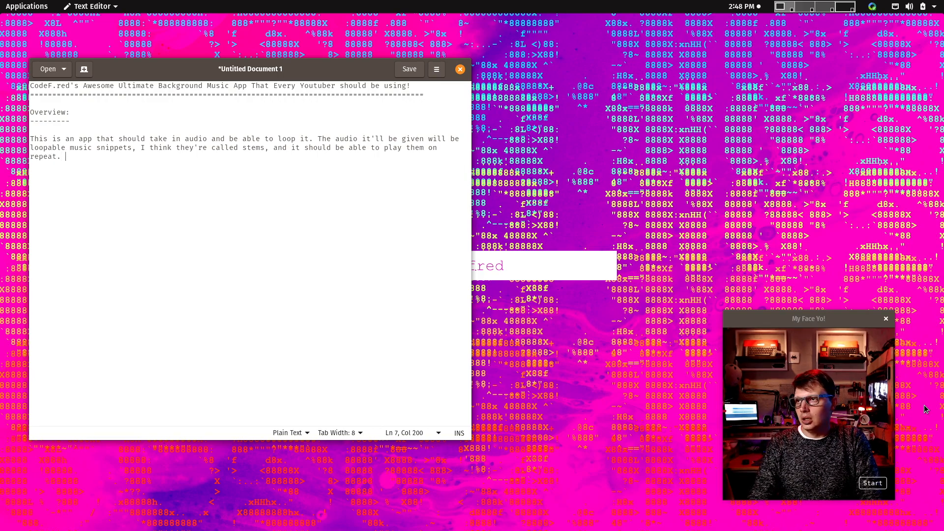
Step: Write that there are different types of stems, musical or percussive, e.g. a synth loop and a drum loop
text(On top of that I want to be able to feed in)
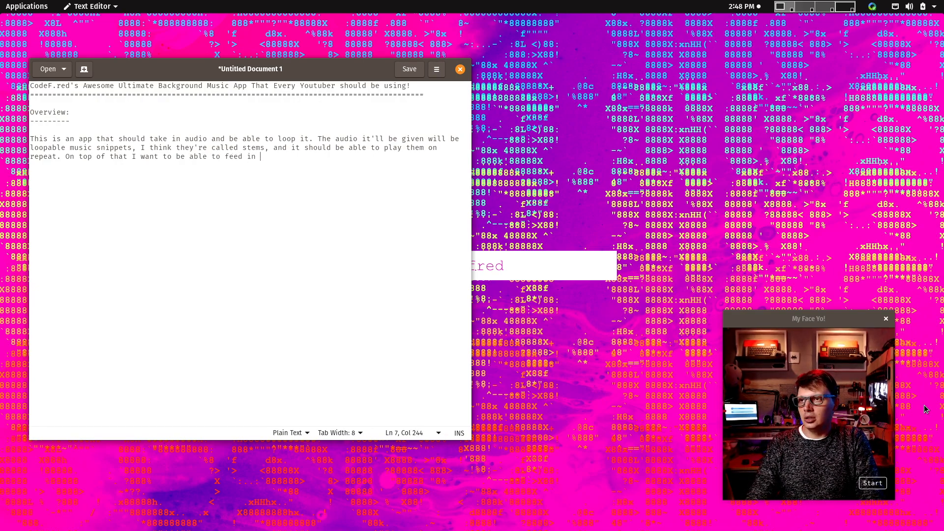
text(diffe)
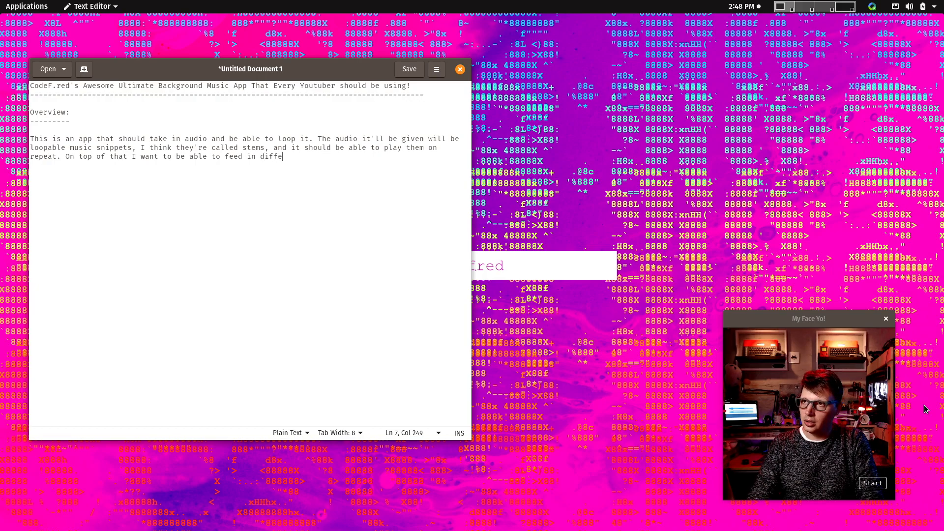
text(rent)
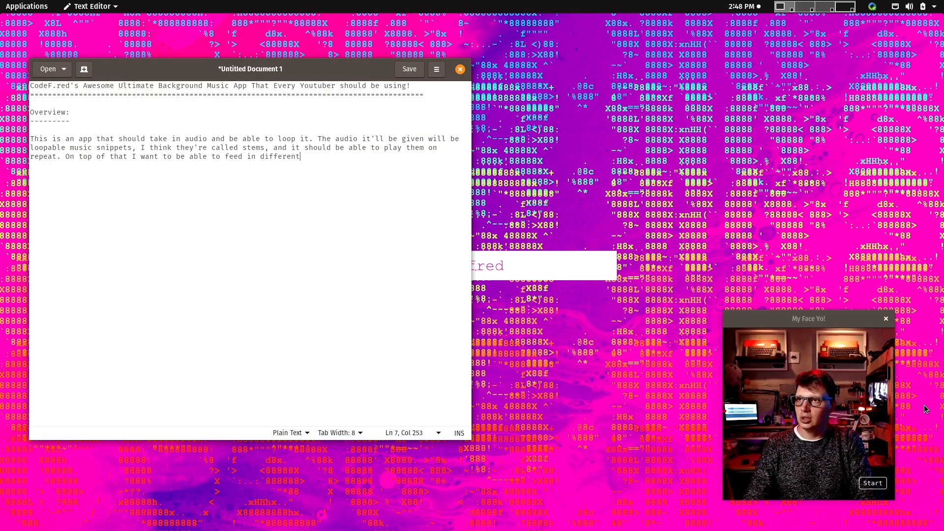
text(types of)
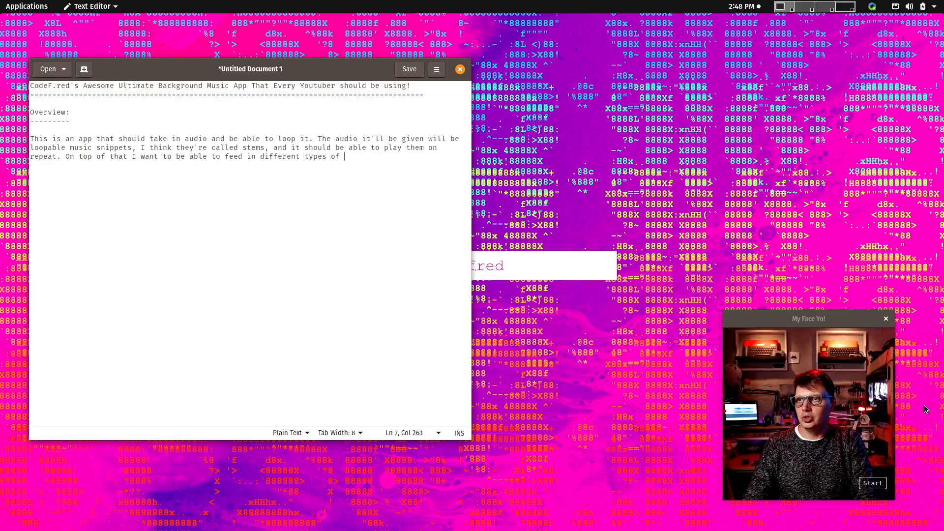
text(stems.)
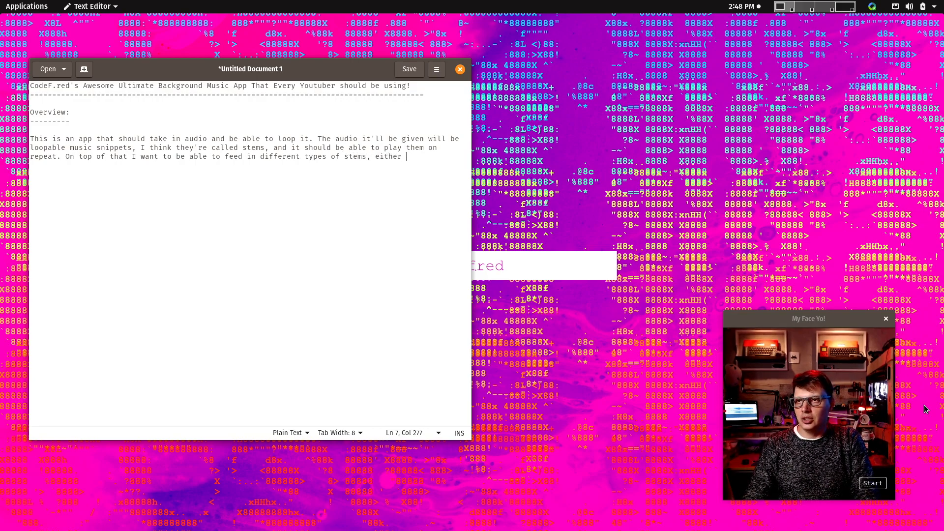
text(musical or percussiv)
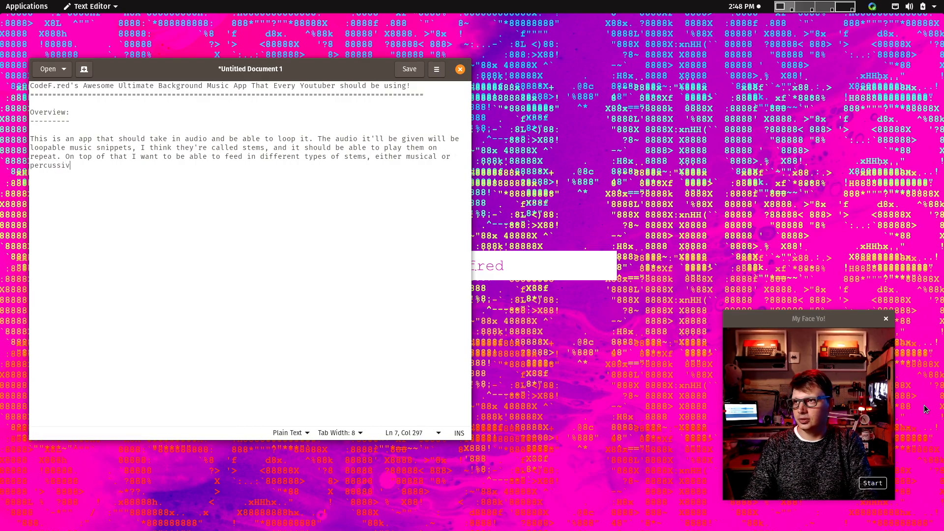
text(e, ie.)
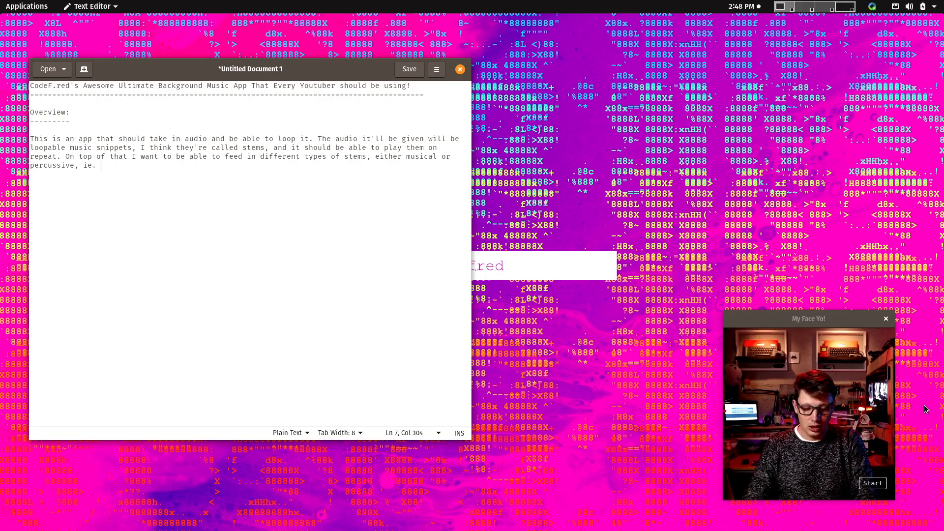
text(A)
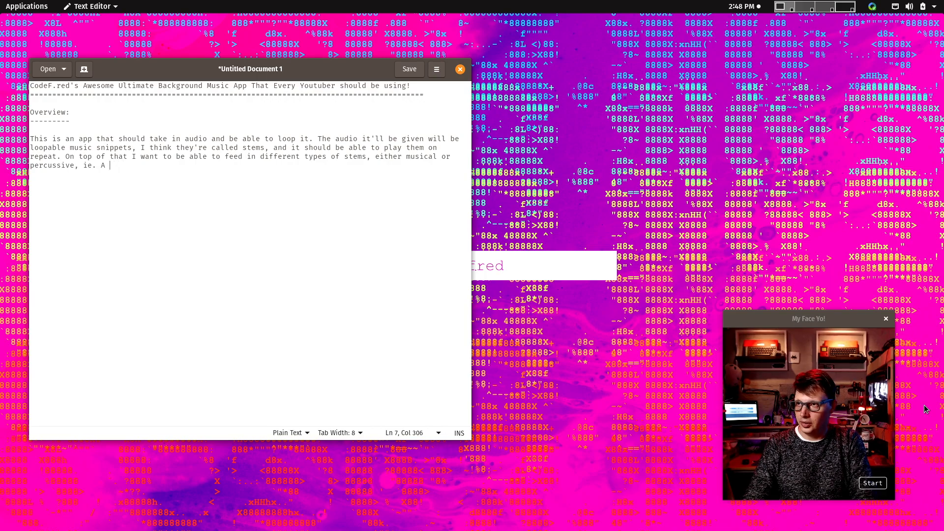
text(synth l)
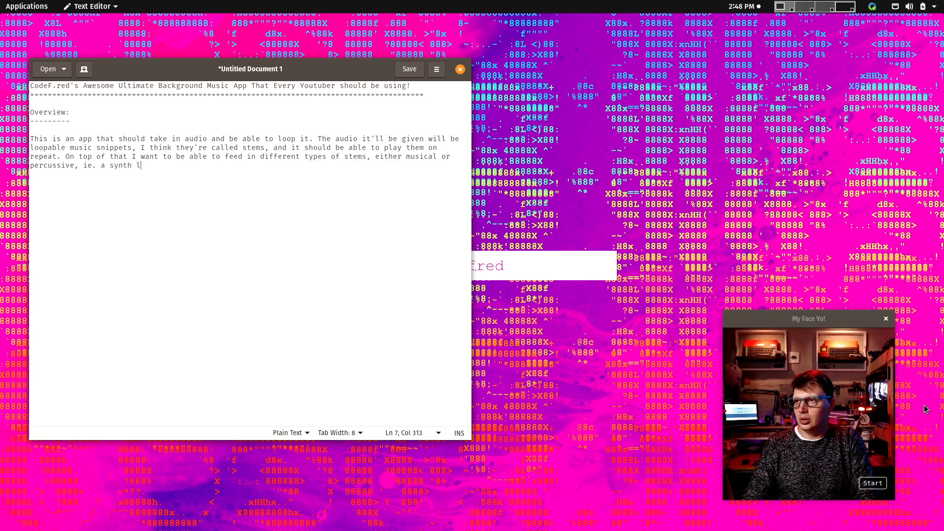
text(oop and a drum loo)
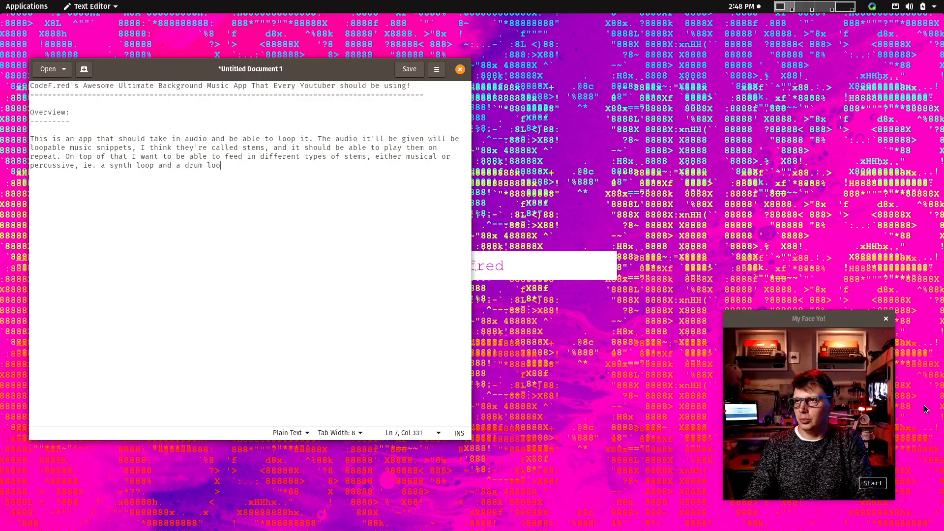
text(p.)
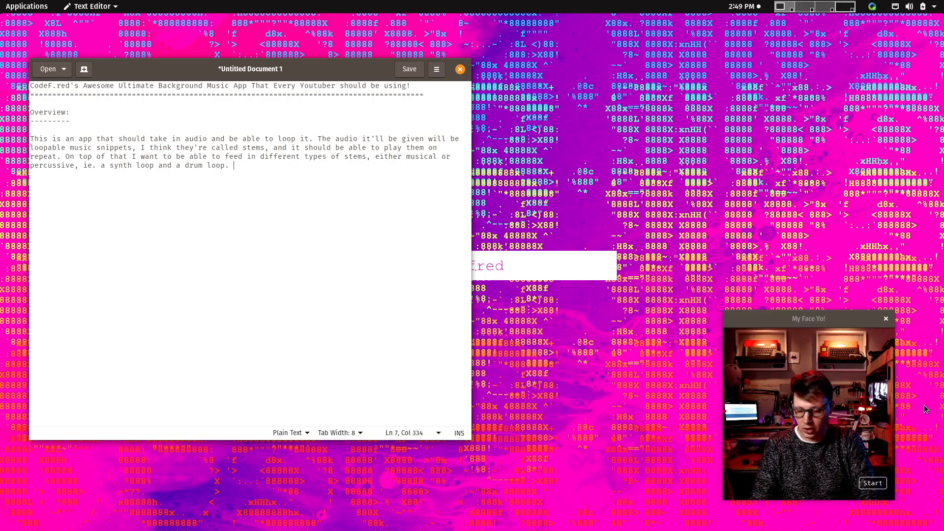
Step: Add 'Or whatever, arbitrary stems that can be ... tracks', fixing the misspelling of arbitrary
text(Or w)
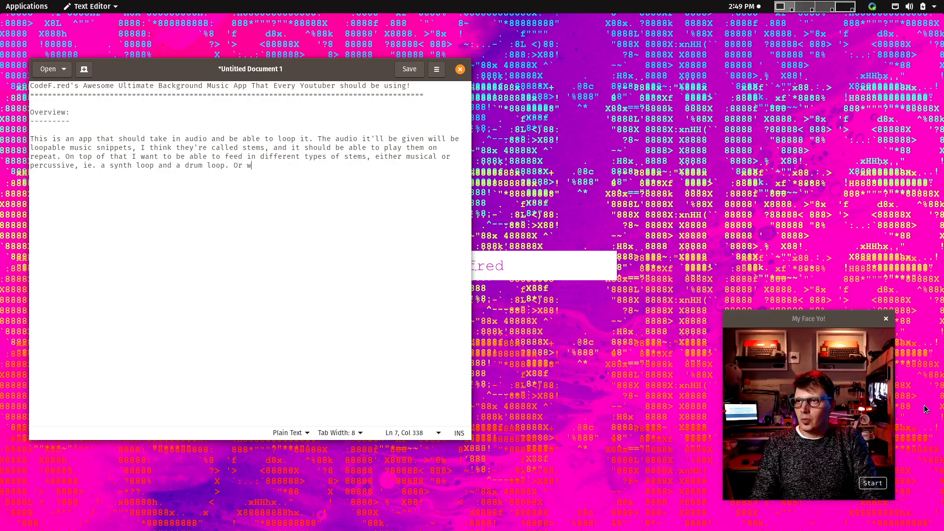
text(hatever,)
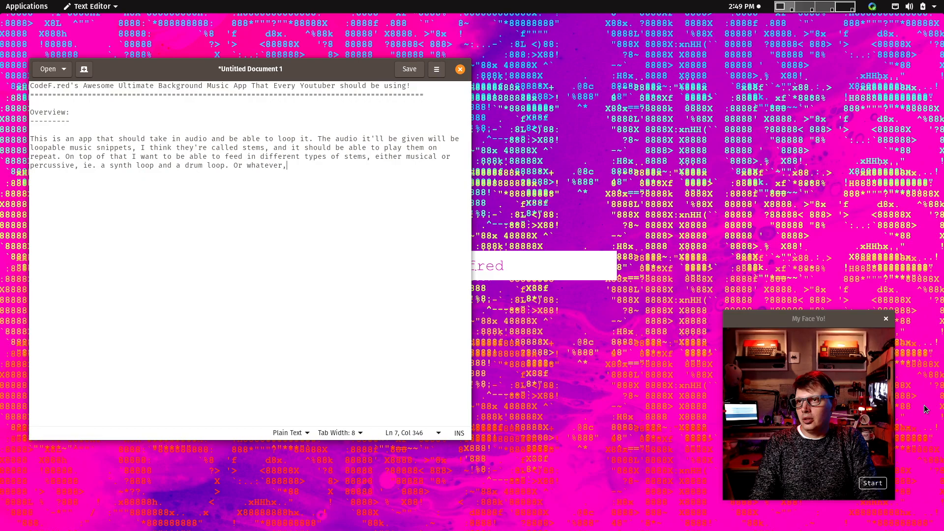
text(aribtra)
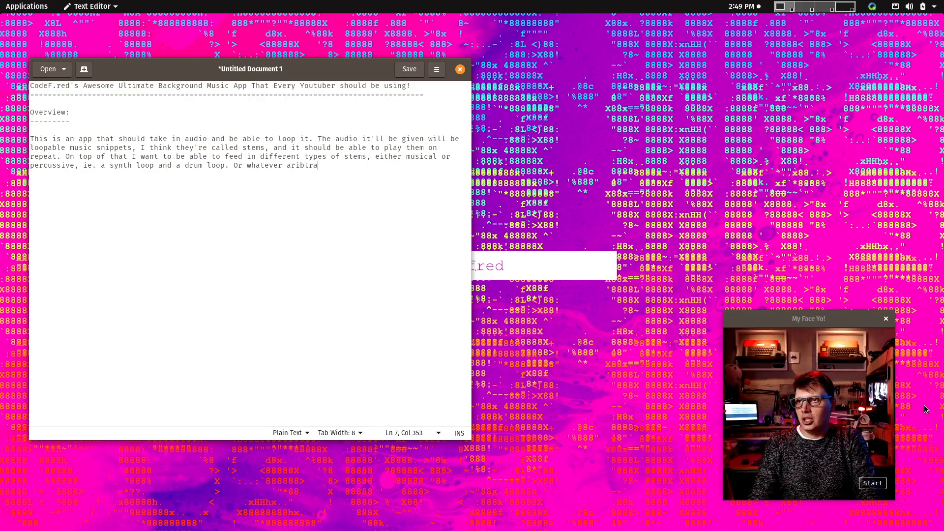
key(BackSpace)
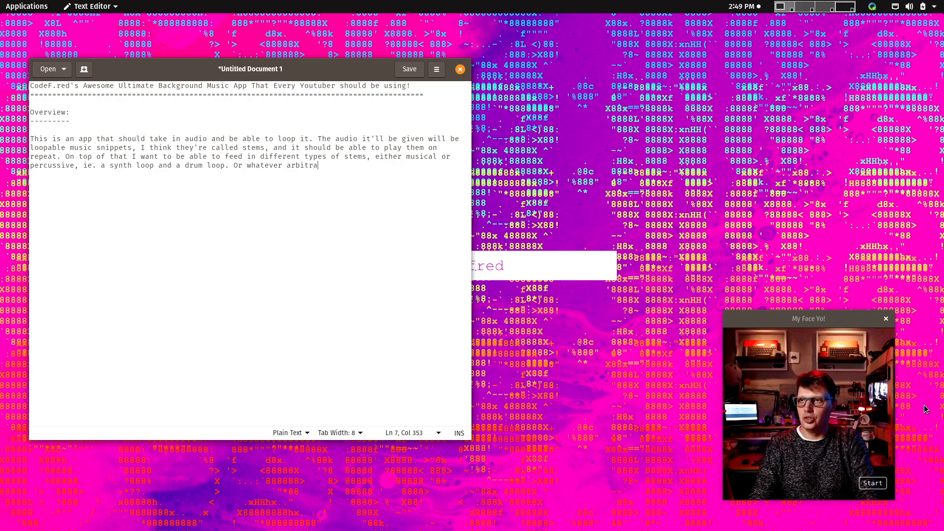
text(ry)
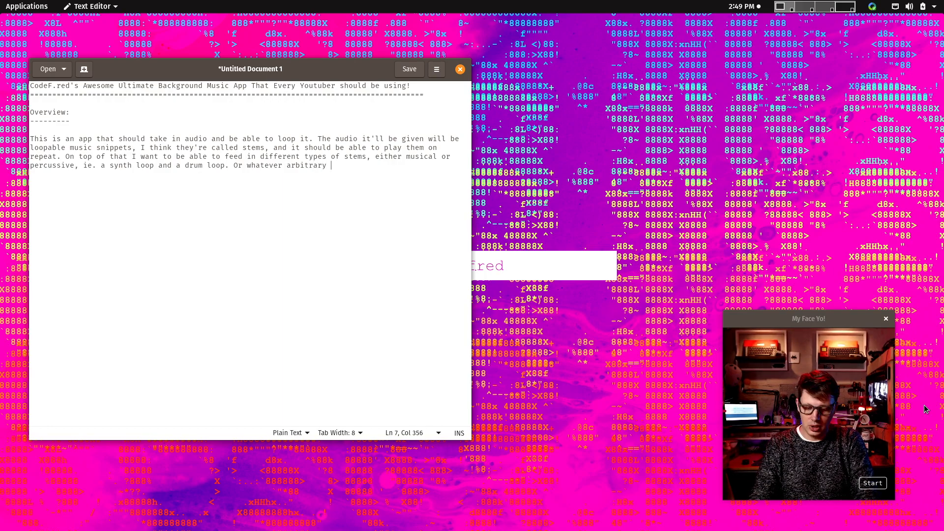
text(stems that can be groiyu)
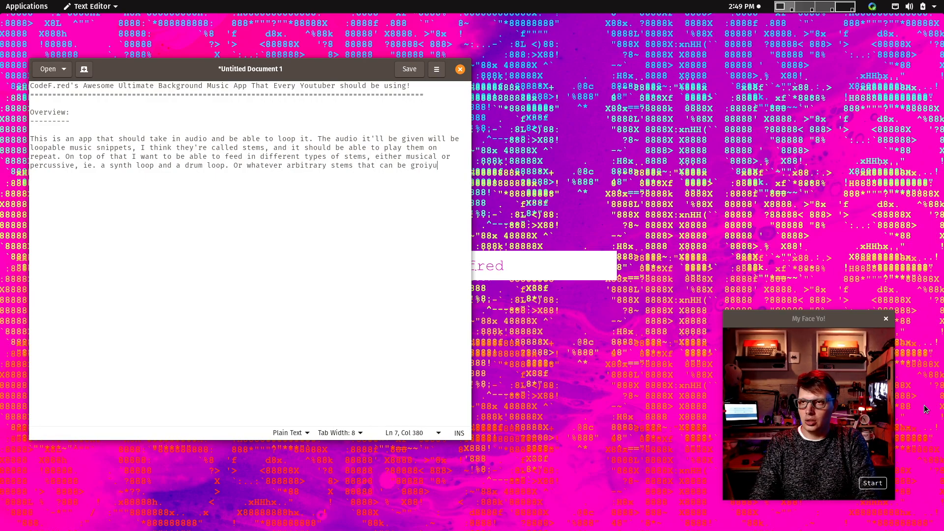
key(BackSpace)
text(uped into trac)
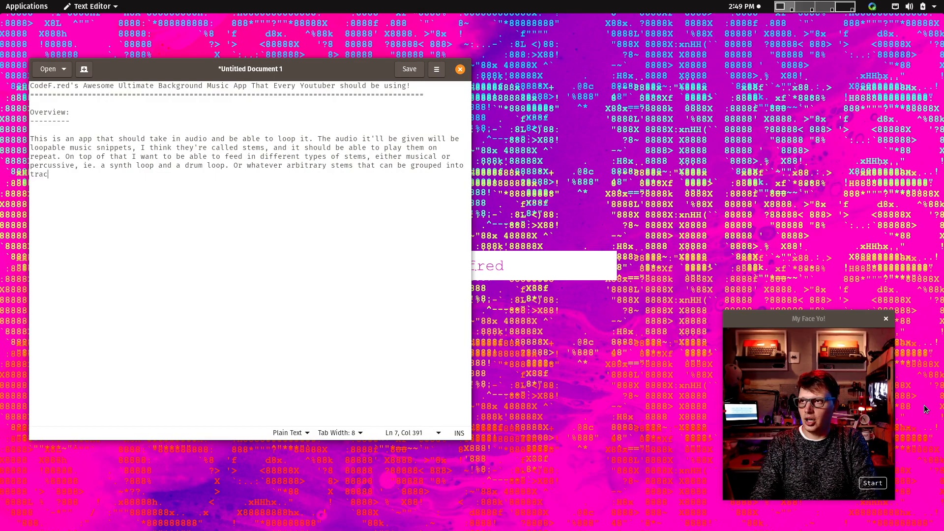
text(ks)
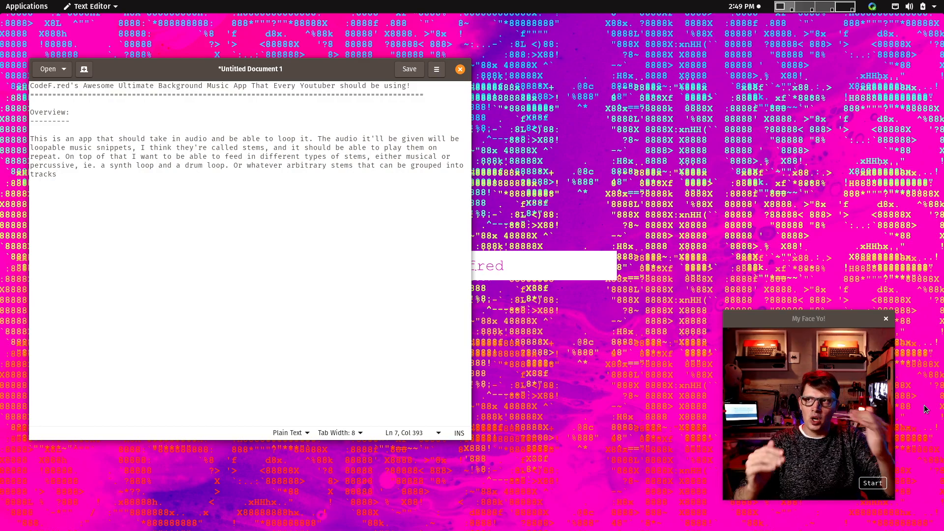
text(,.)
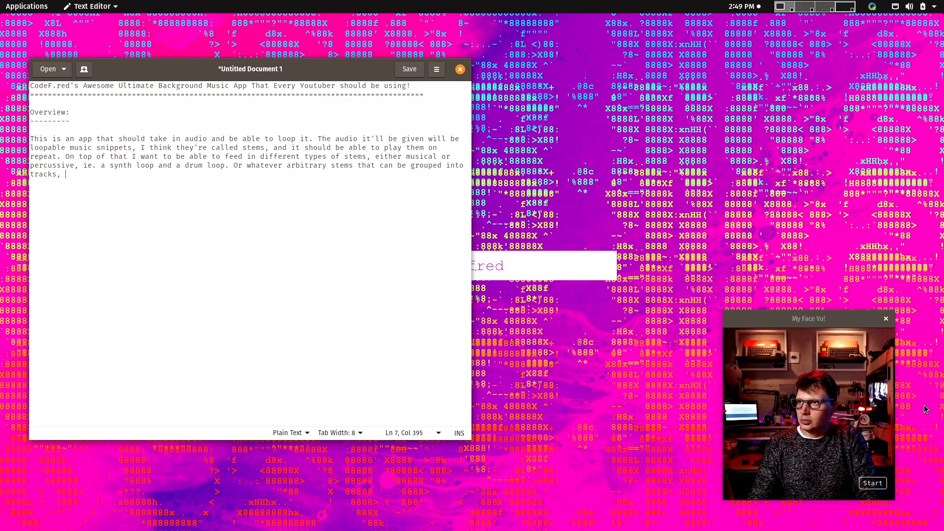
Step: Finish: like ableton, grouped clips/stems triggered at will BUT WILL ONLY PLAY ON THE BEAT/BAR/IN TIME
text(kind of like ableton where you have grou)
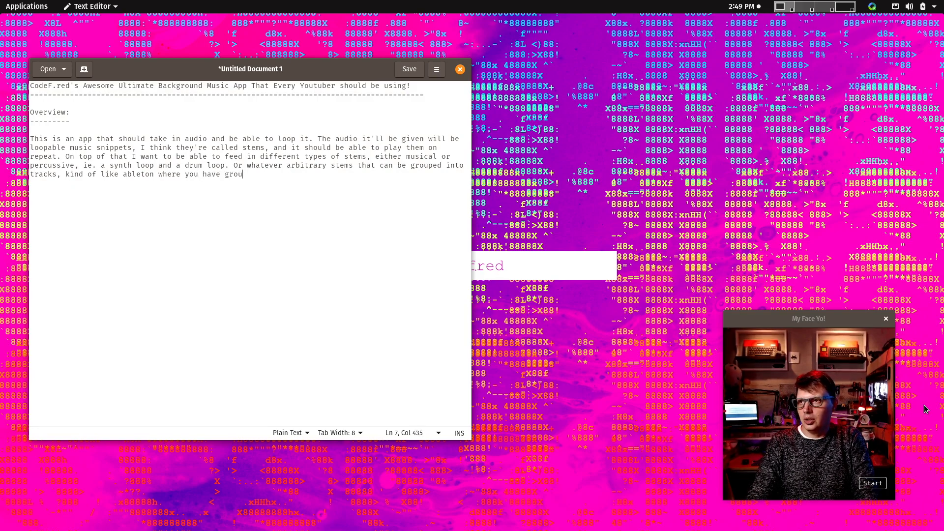
text(ped)
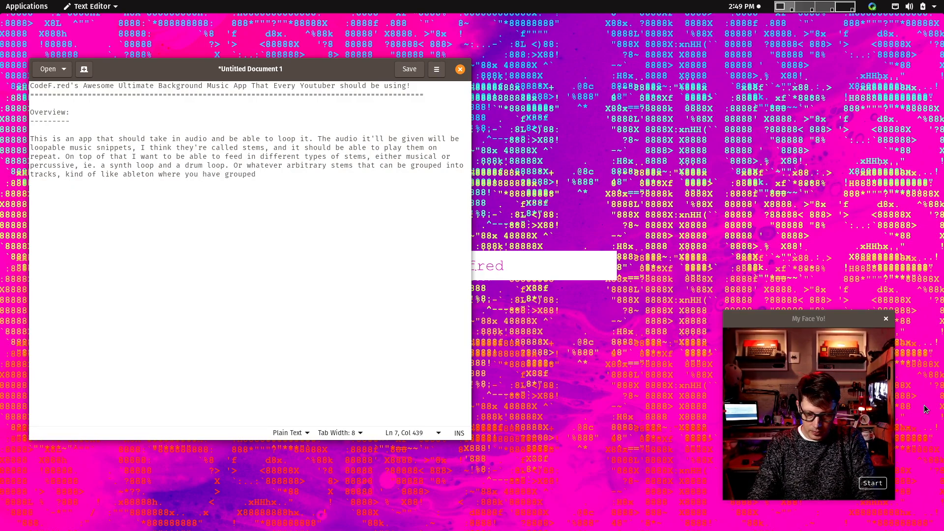
text(clips)
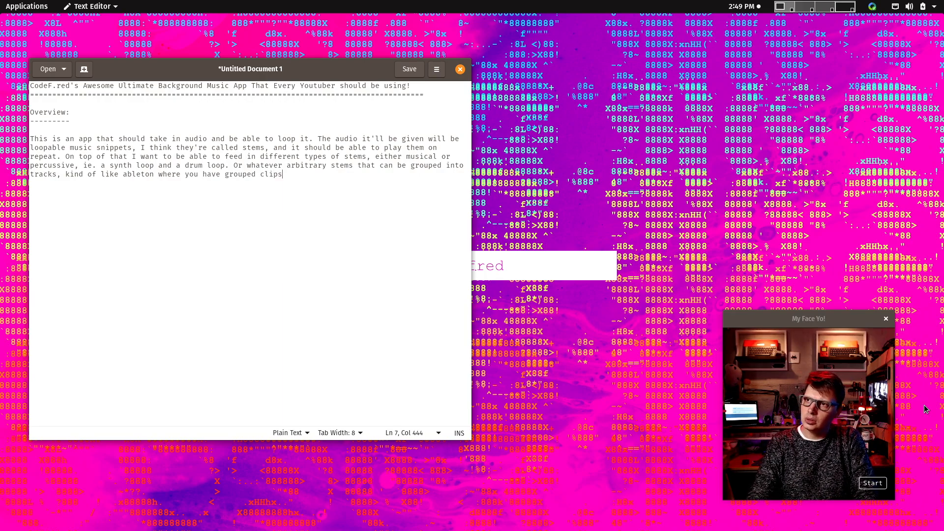
text(/stems)
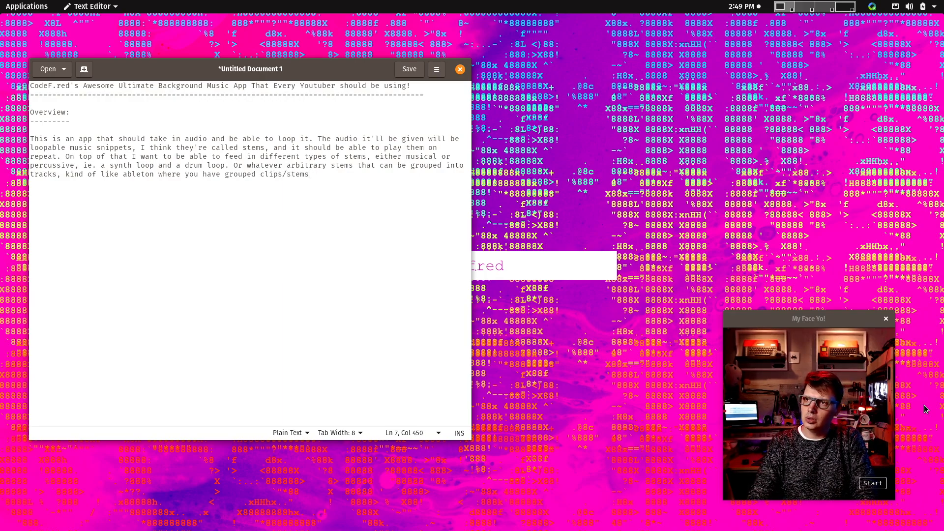
text(which can be)
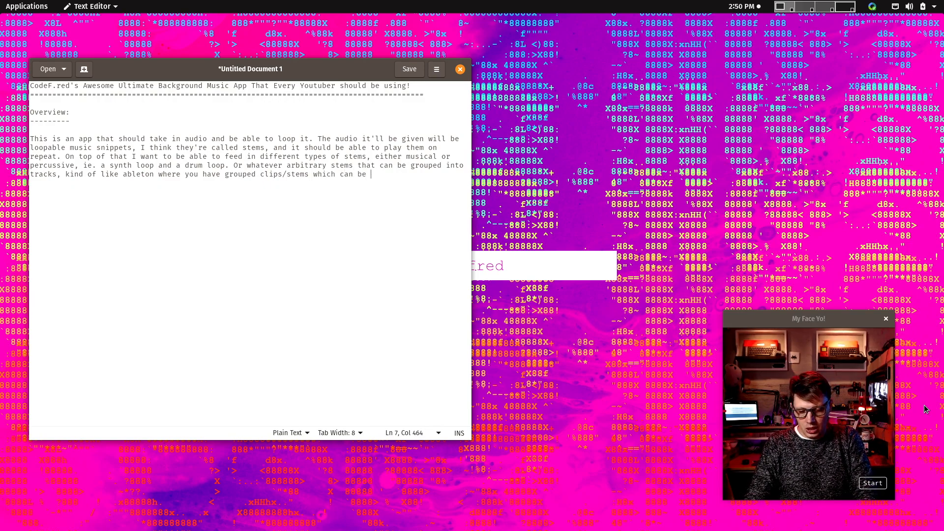
text(triggered at will b)
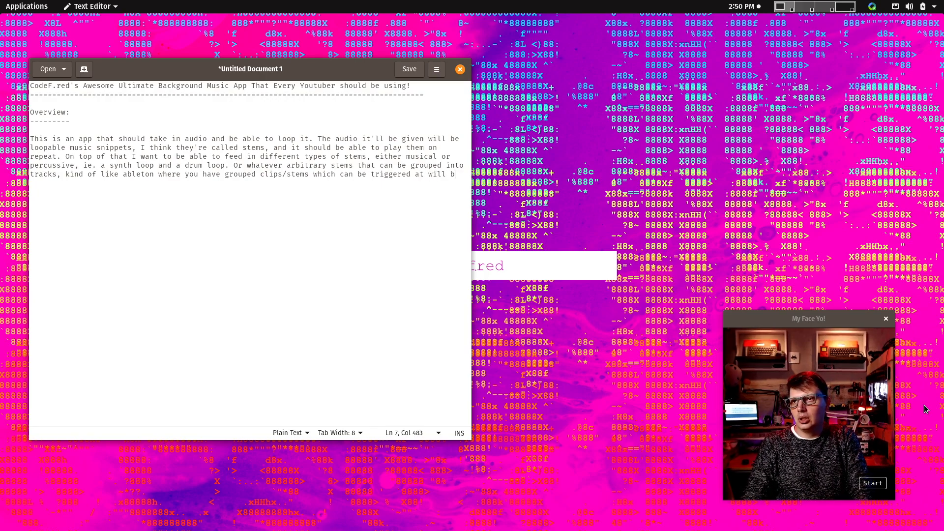
text(BUT WILL)
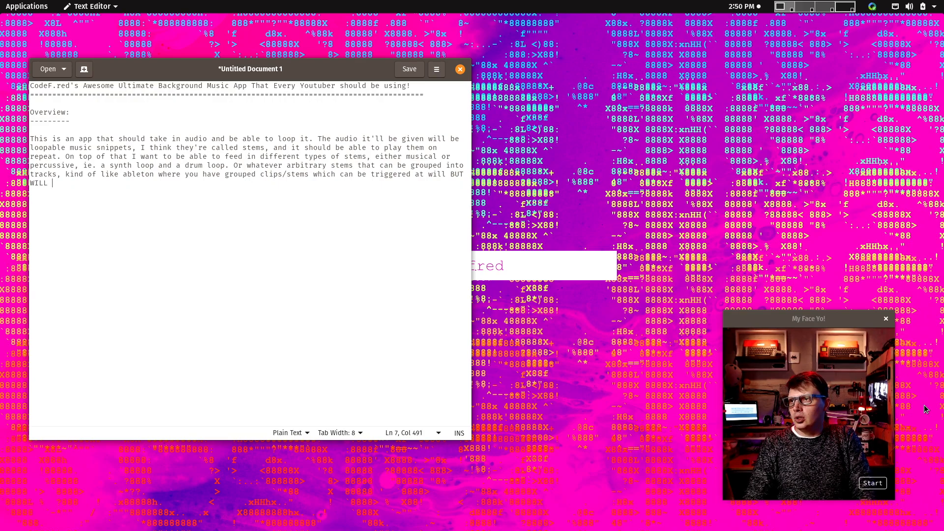
text(ONLY PLAY ON THE BEAT/)
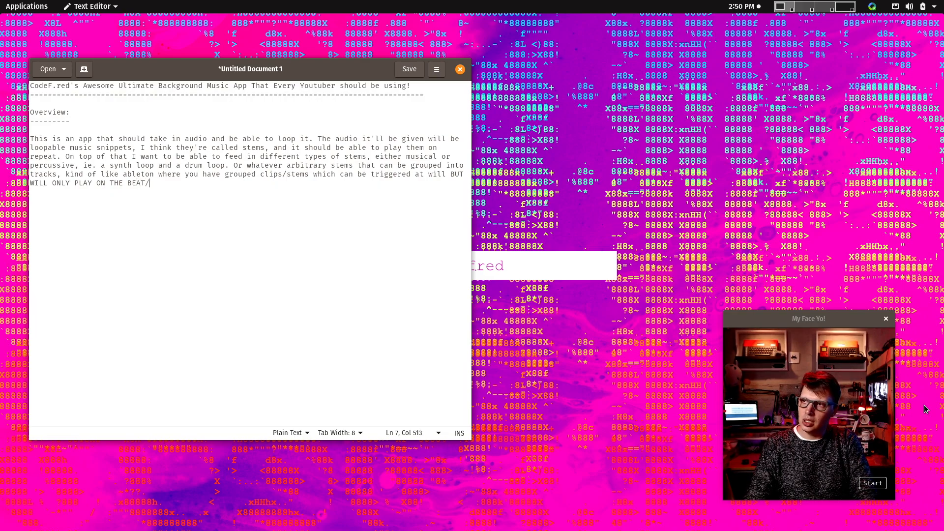
text(BAR/ION)
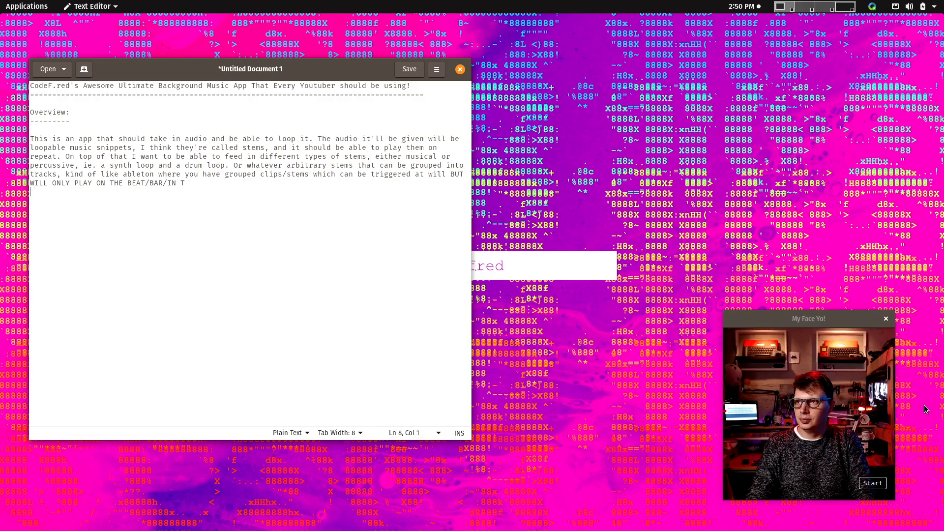
text(IME)
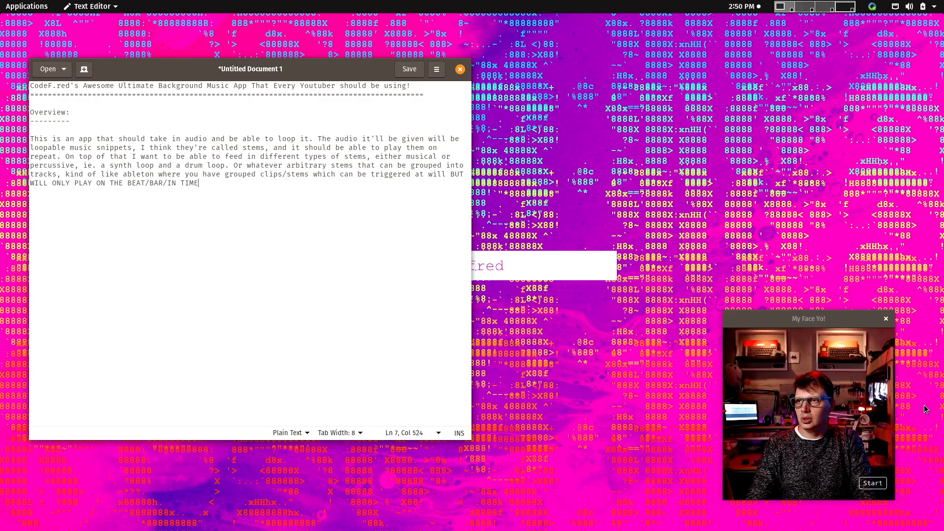
text(.)
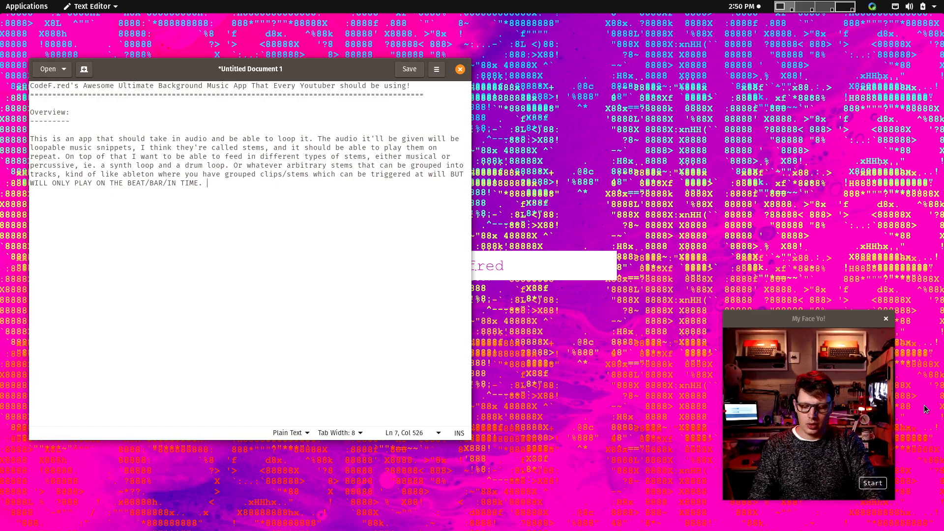
Step: Change 'ableton' to 'ableton live' and begin the next paragraph 'To make more dynamic'
text(To make it more d)
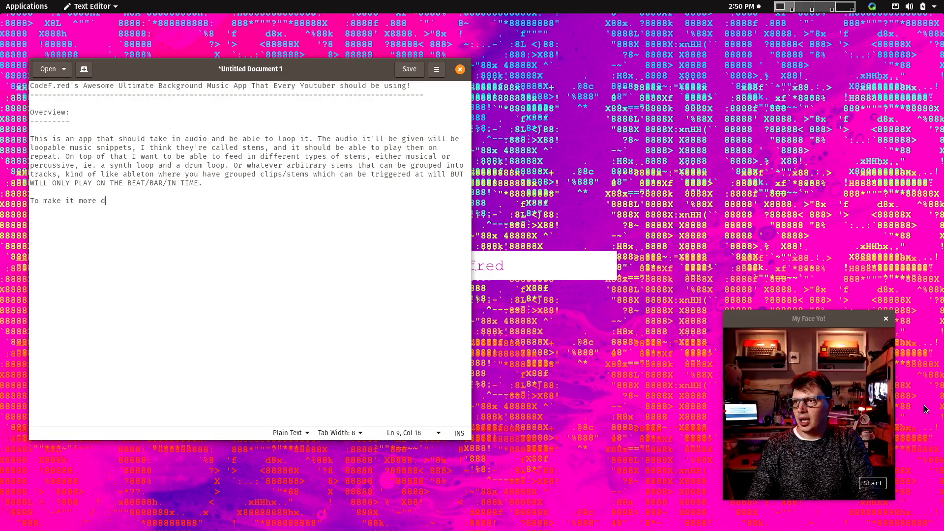
text(ynamic)
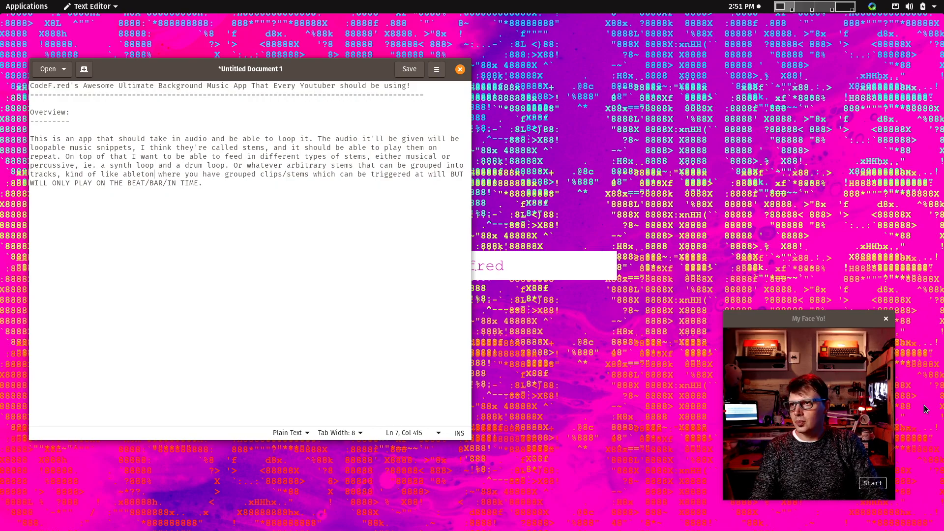
text(llui)
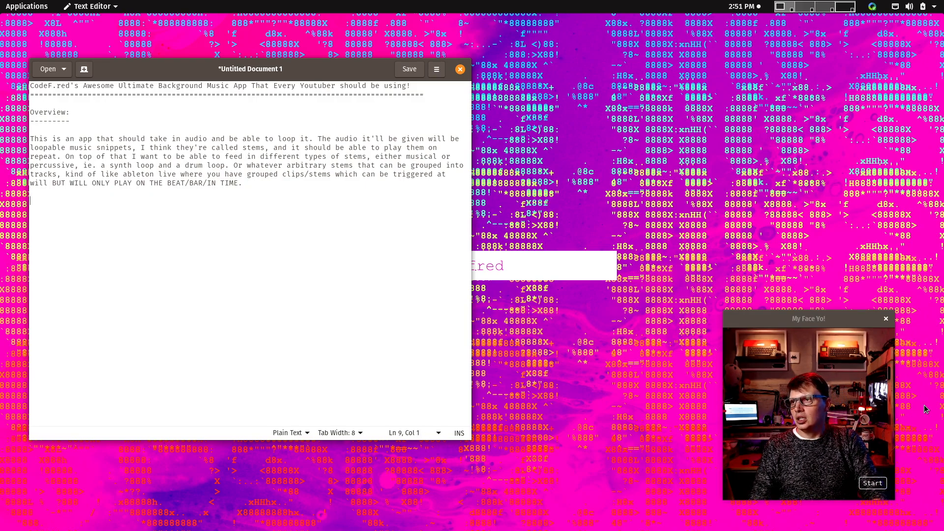
text(To make more dyn)
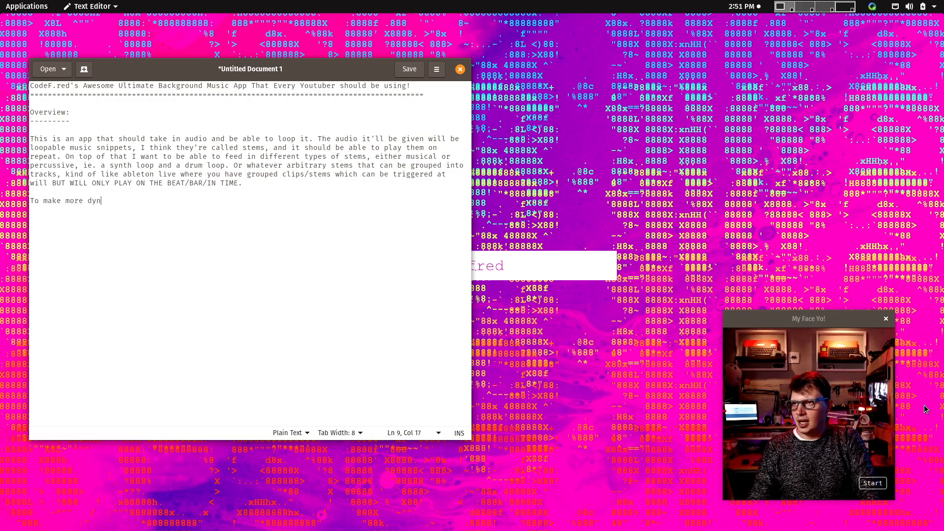
Step: Rephrase: an automated system will map out a song structure with pre-defined properties
key(BackSpace)
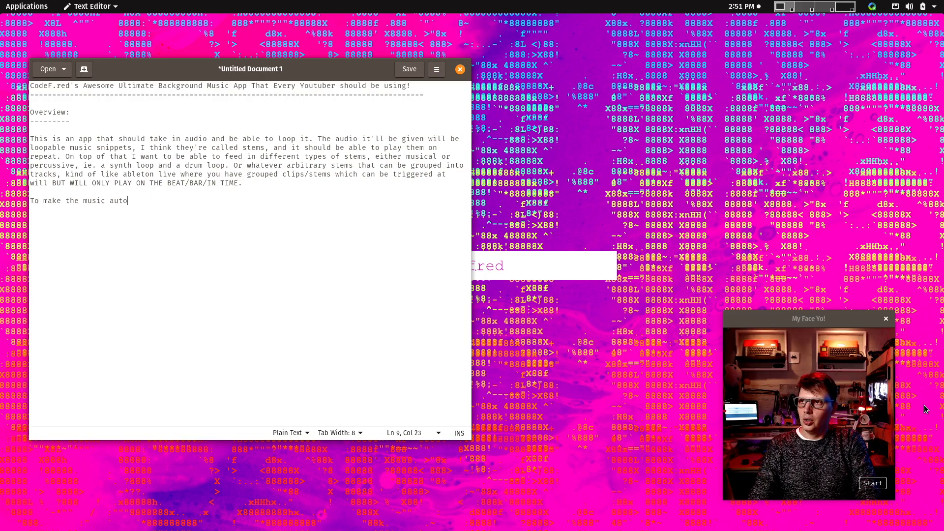
text(mated '/)
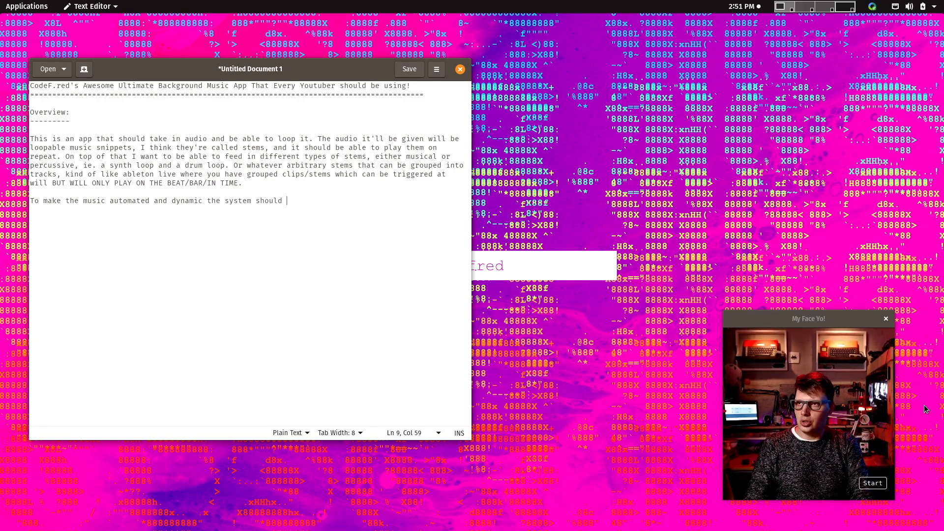
text(map out)
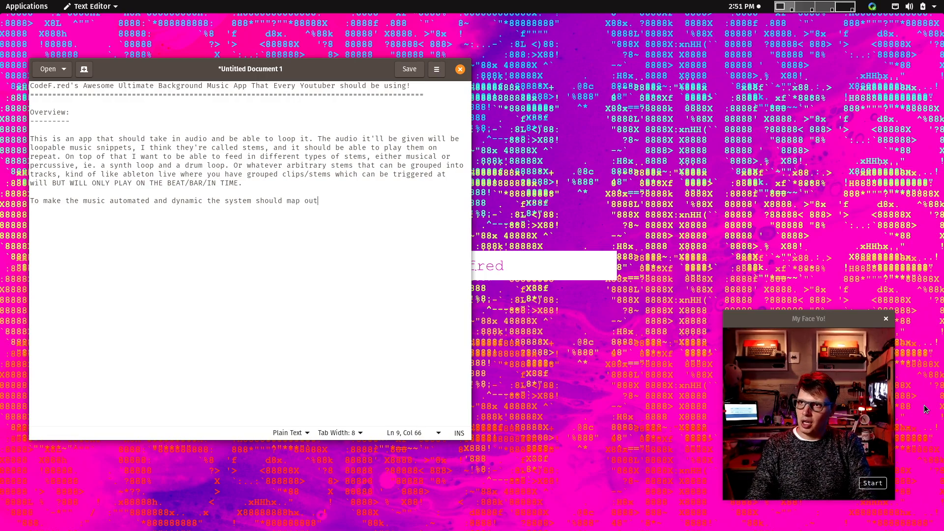
text(a song)
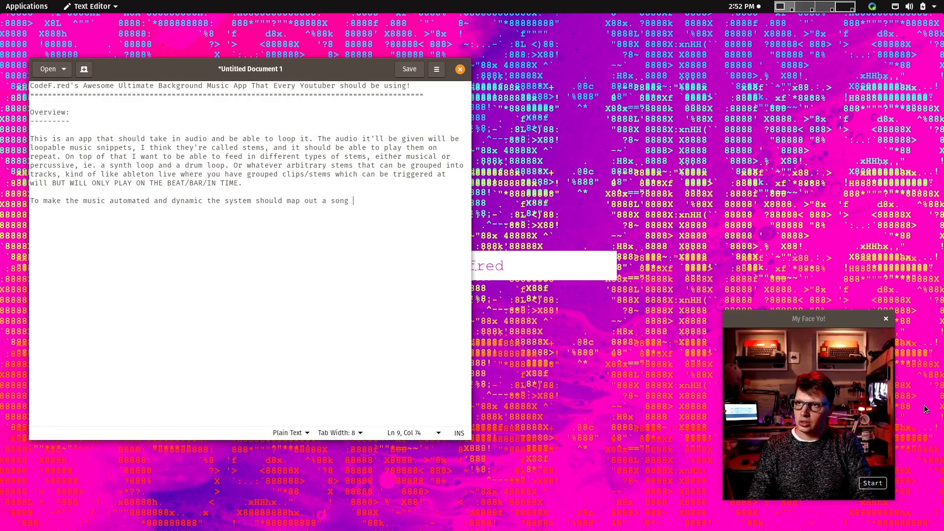
text(structure according to s)
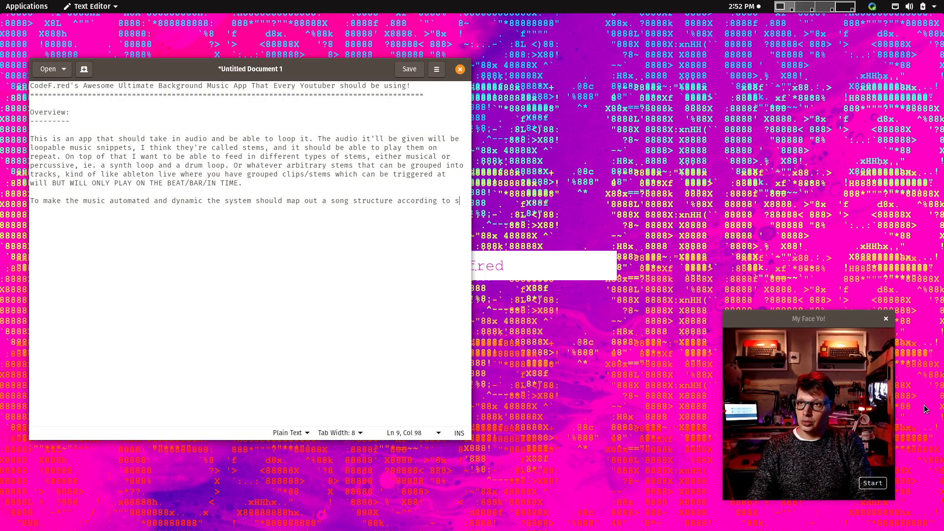
text(pre-defined)
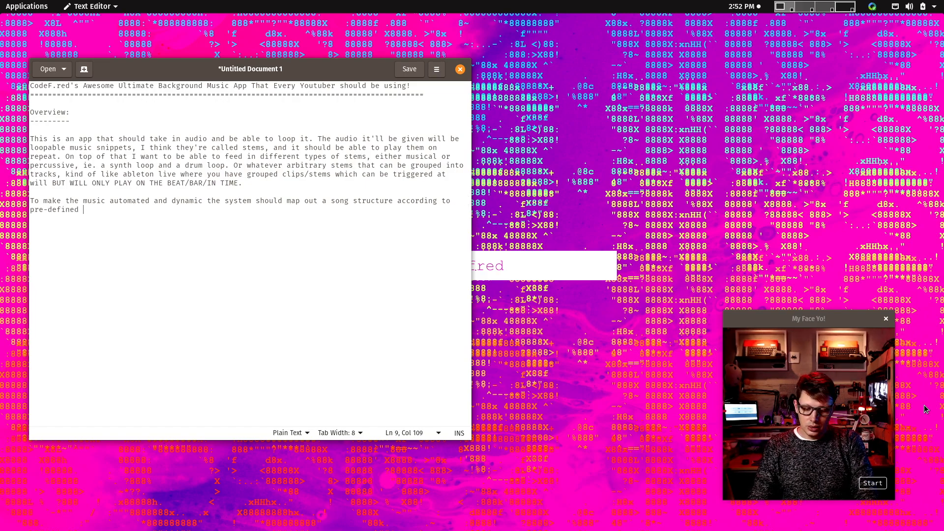
text(a)
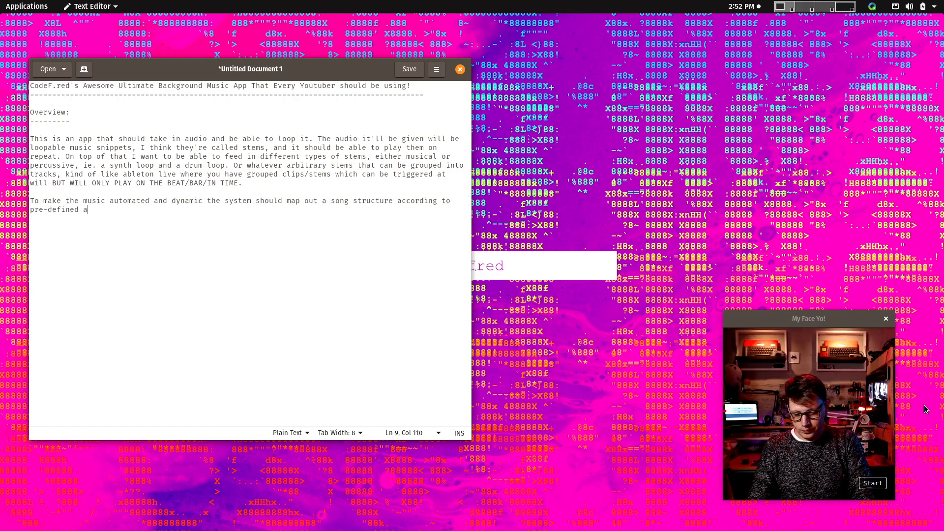
text(p)
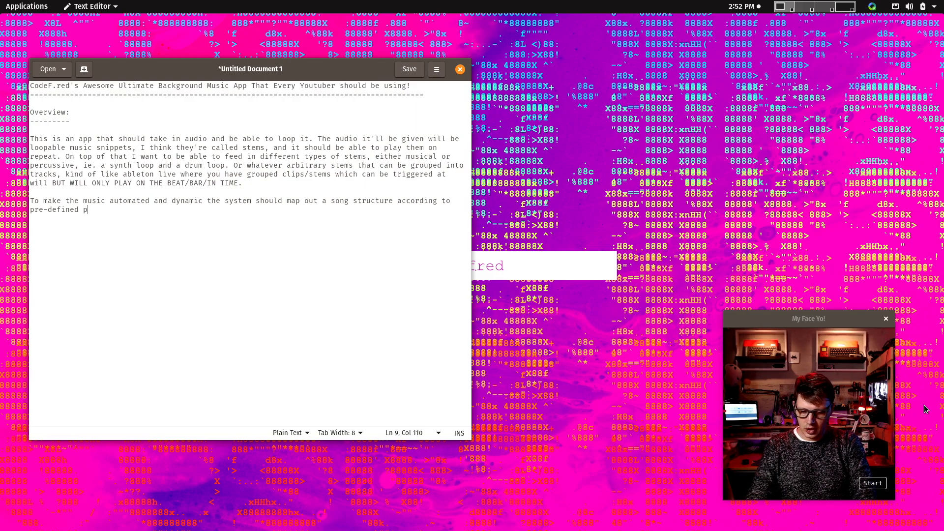
text(roperti)
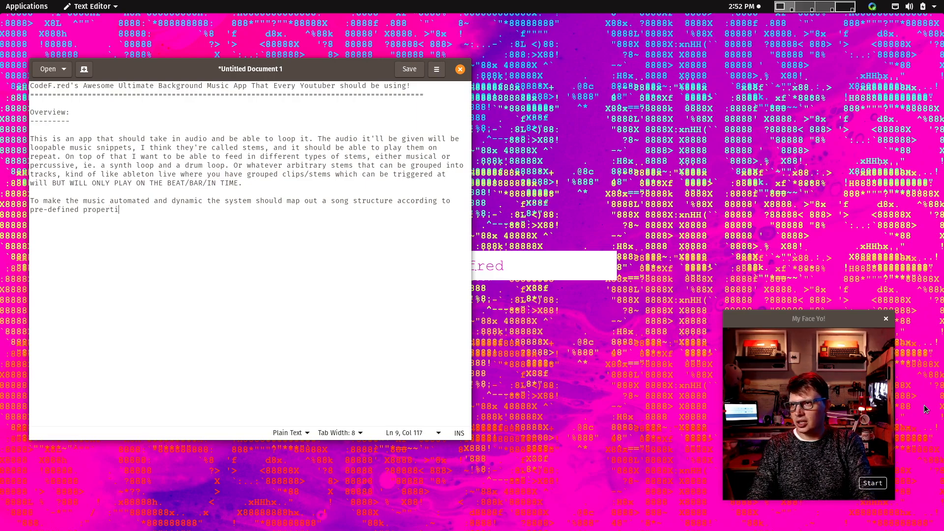
text(es)
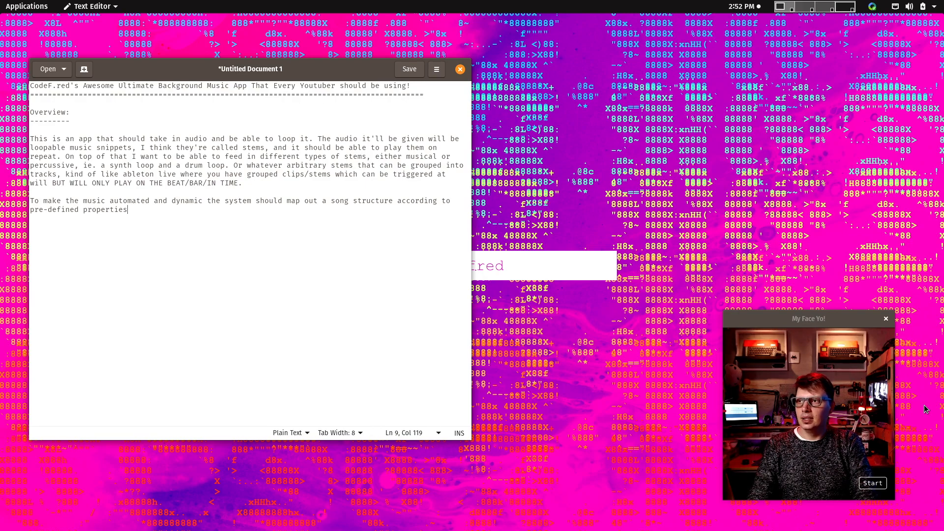
text(" ")
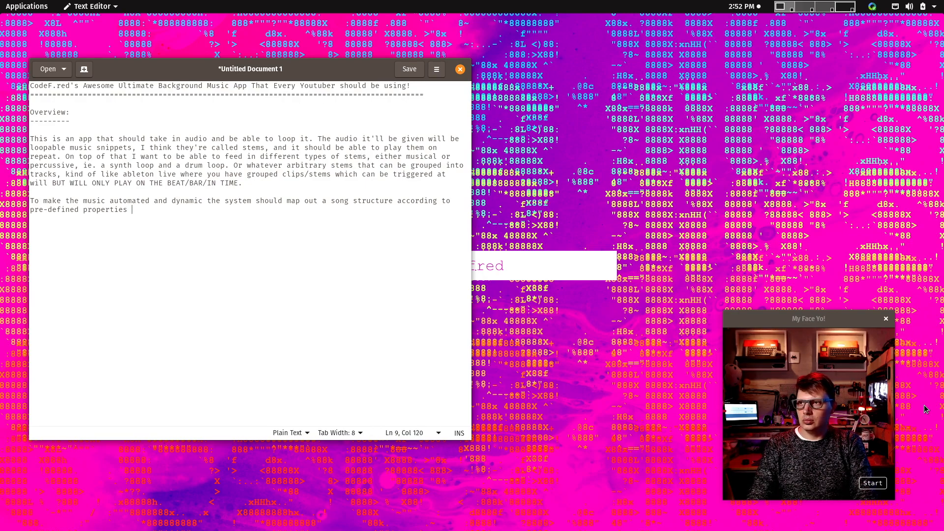
text(/ rna)
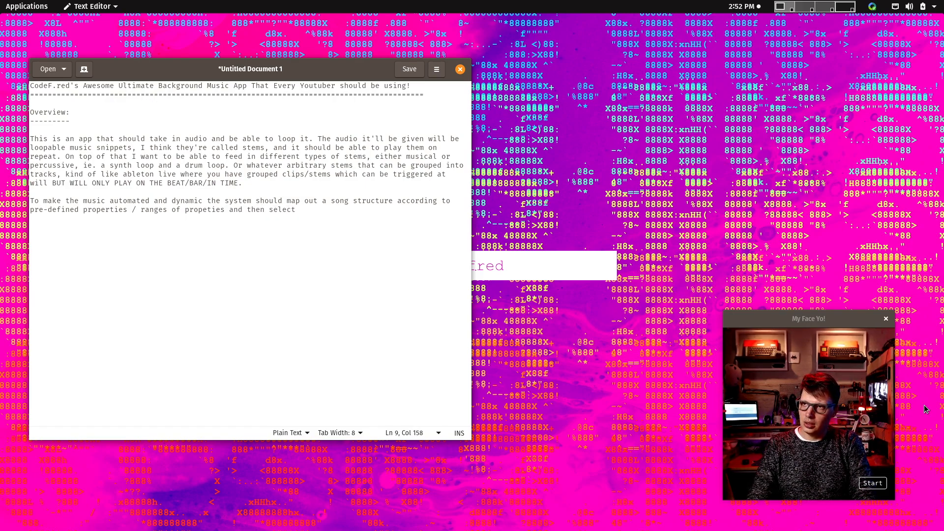
Step: End the paragraph: clips are picked from the groups in a semi-random fashion
text(clips/stems f)
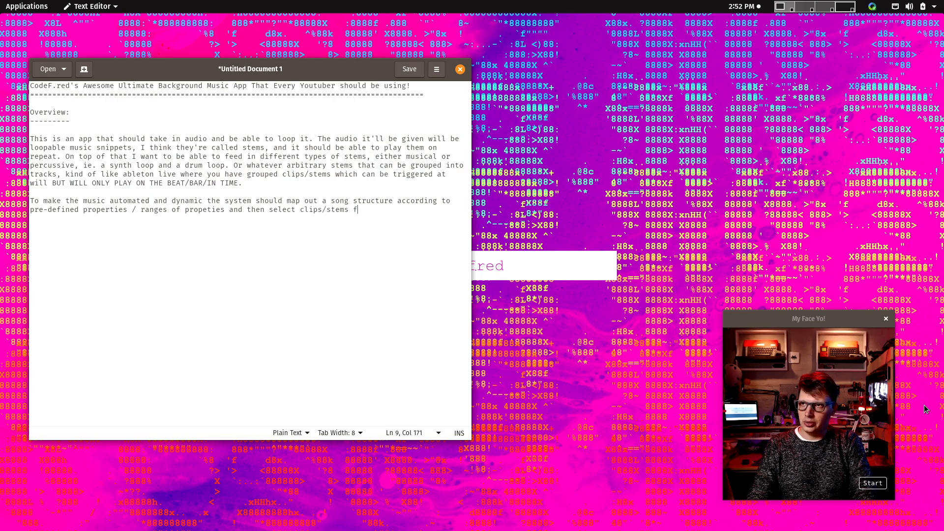
text(per)
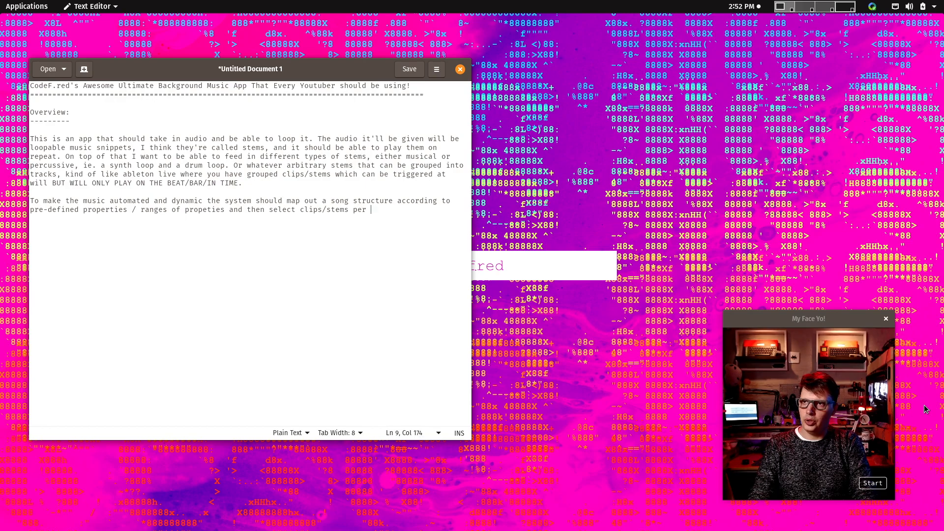
text(from)
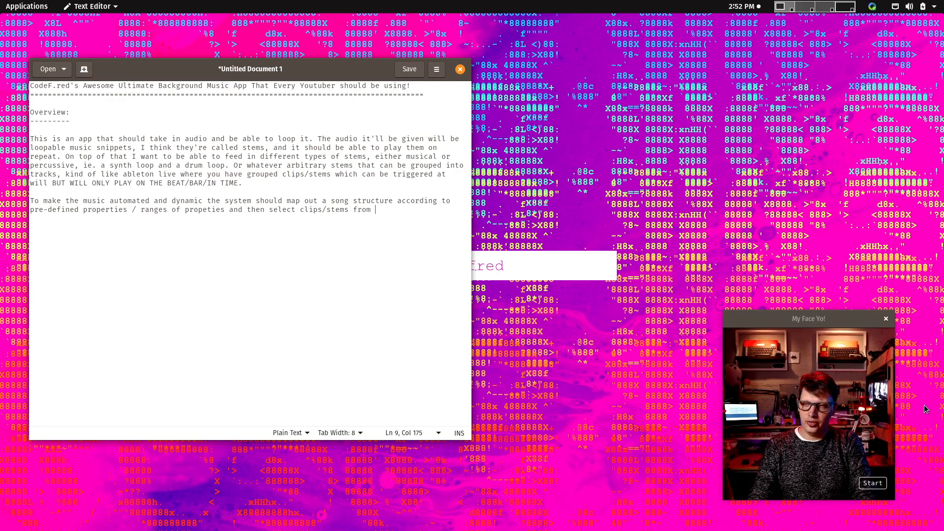
text(te)
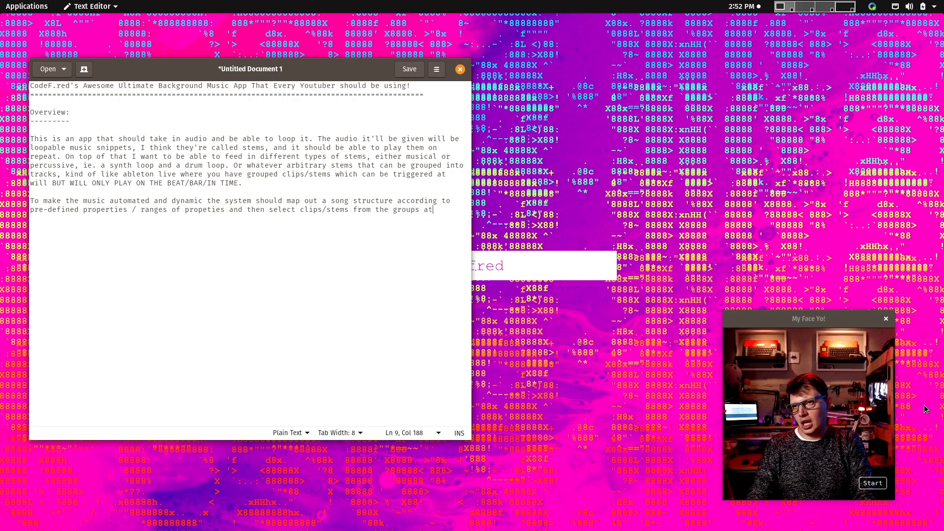
text(" ")
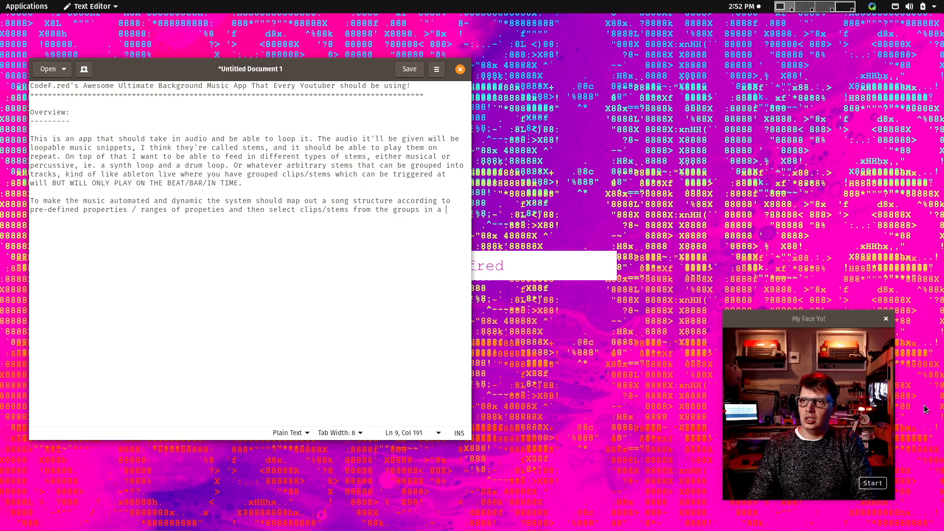
text(semi-random fashiopn)
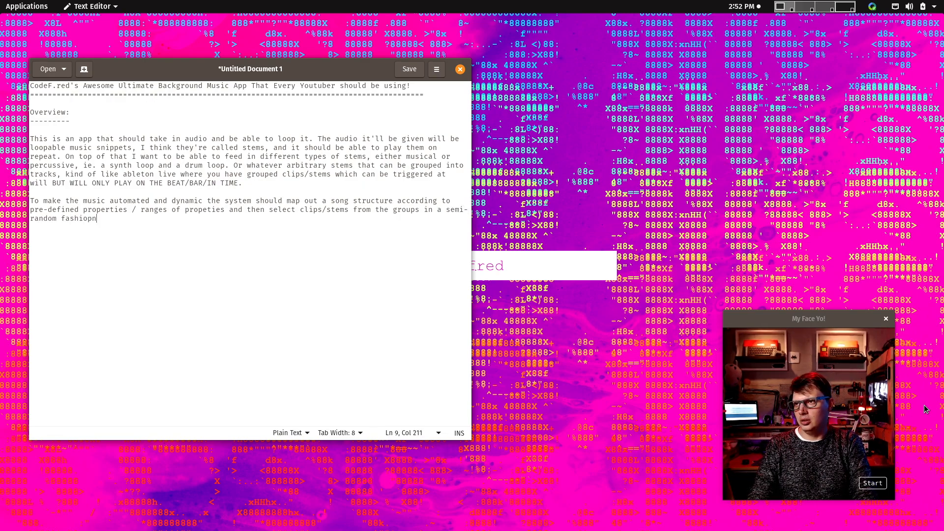
text(fashion.)
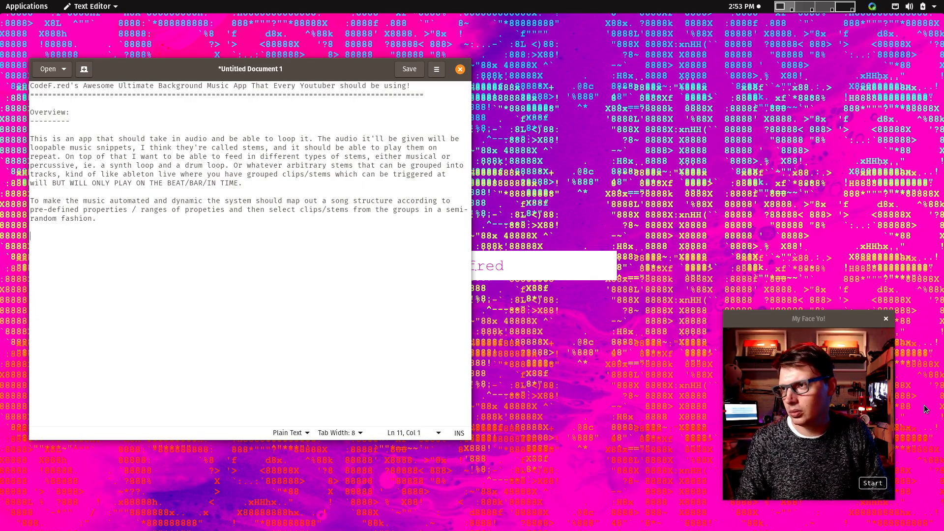
Step: Add 'Specs:' heading with bullets 'Import audio files as clips' and 'Clips should be assigned to a group/track'
text(Specs:")
text(-)
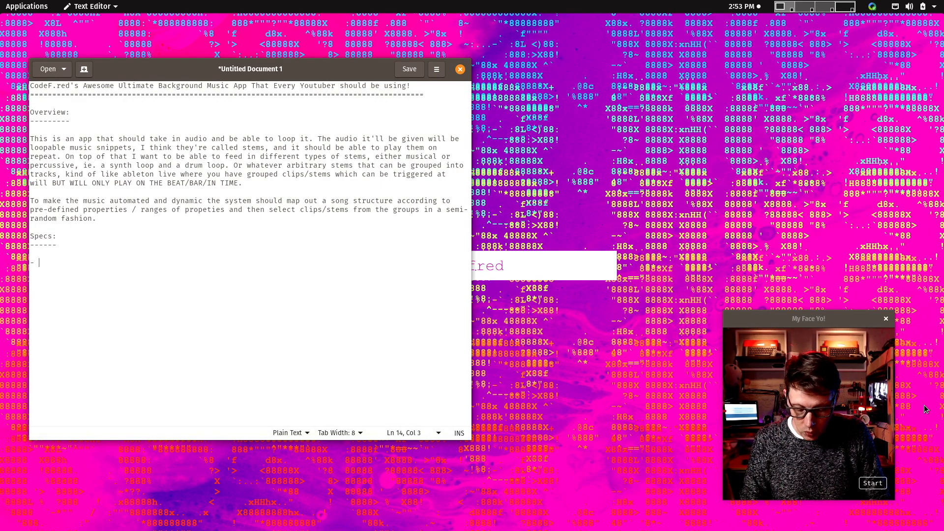
text(I)
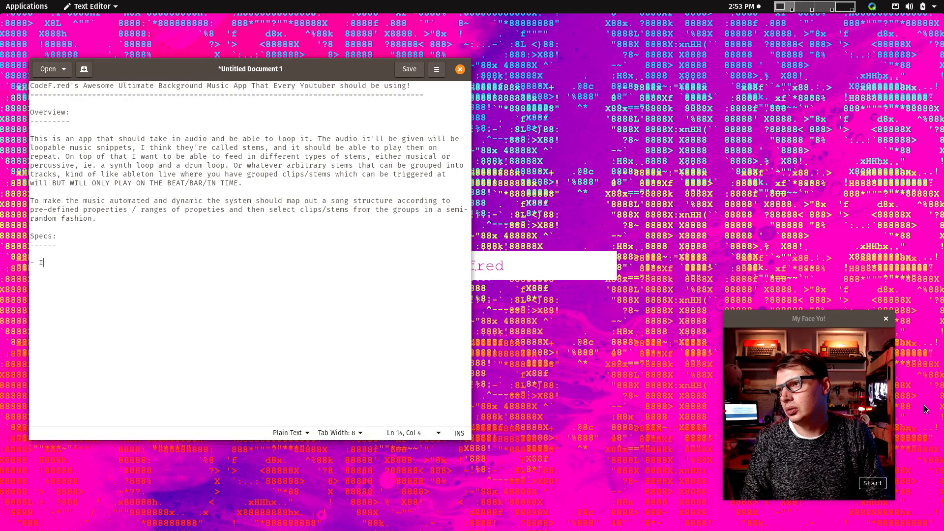
text(mport audio files)
text(- Audio files should be assigned to a group)
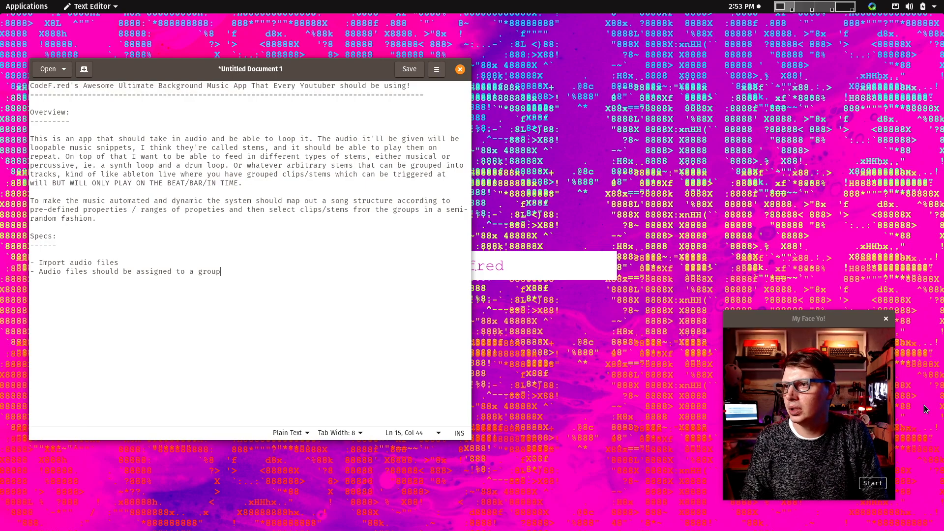
text(/track)
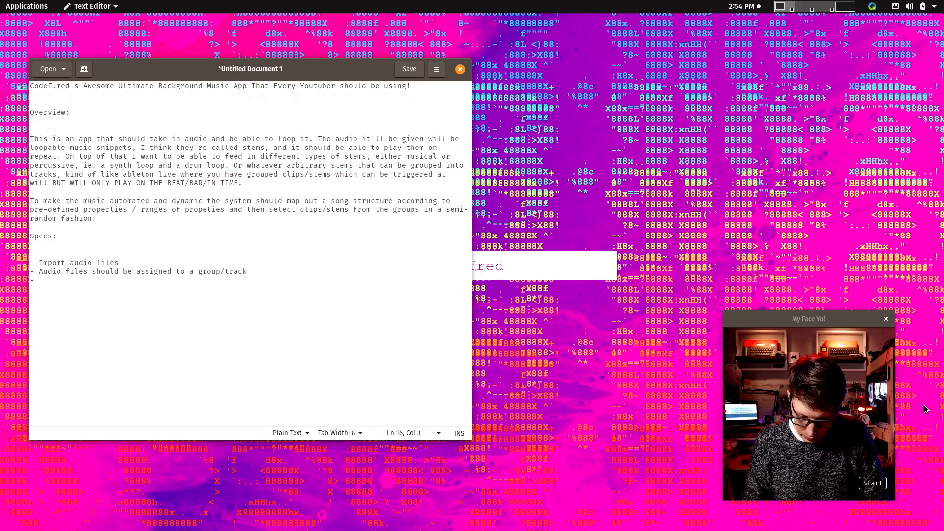
text(Audio fi)
click(249, 262)
text( as c)
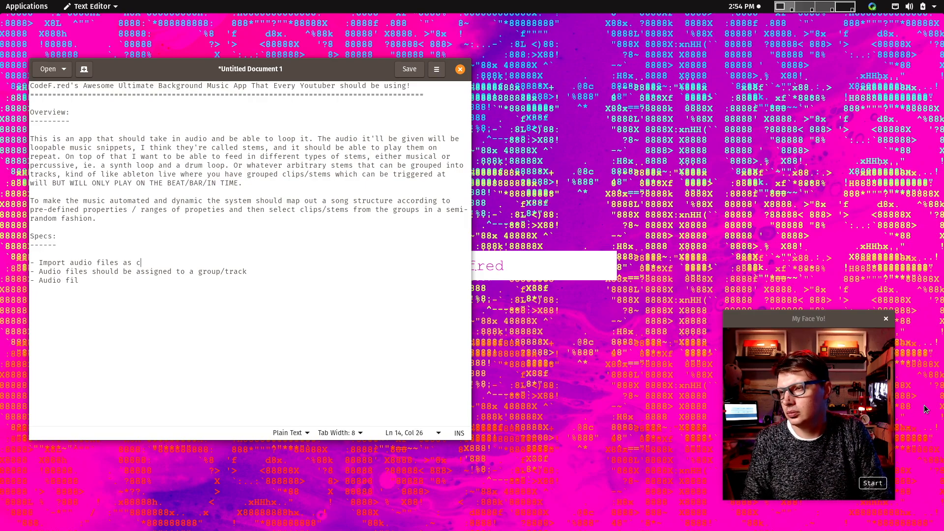
text(lips)
click(139, 271)
text(Clip)
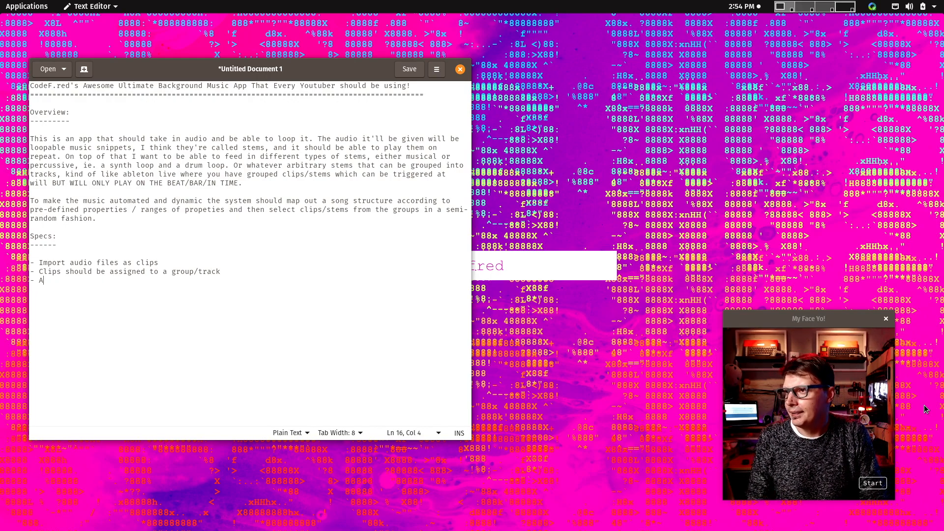
Step: Reword the bullet: a song structure should be generated on the fly determined by some kind of algorithm
key(BackSpace)
text(Clips sh)
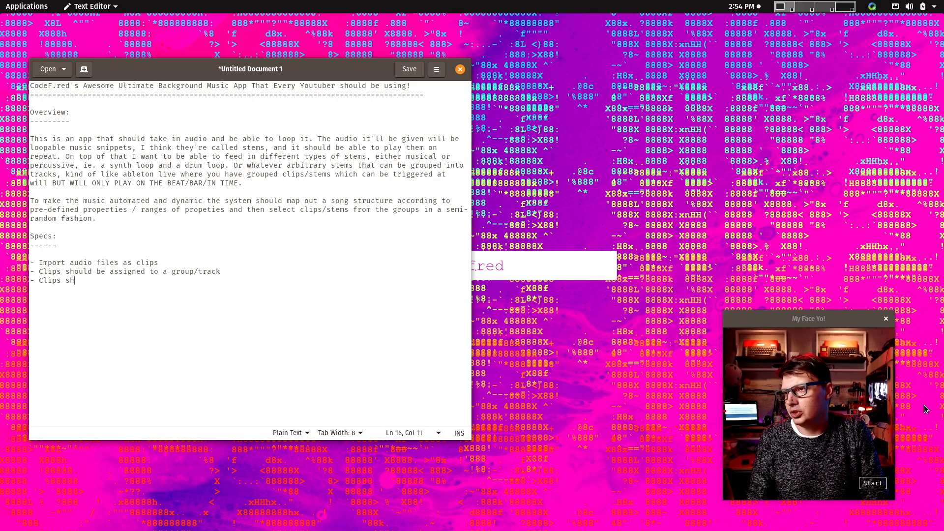
text(ould be arra)
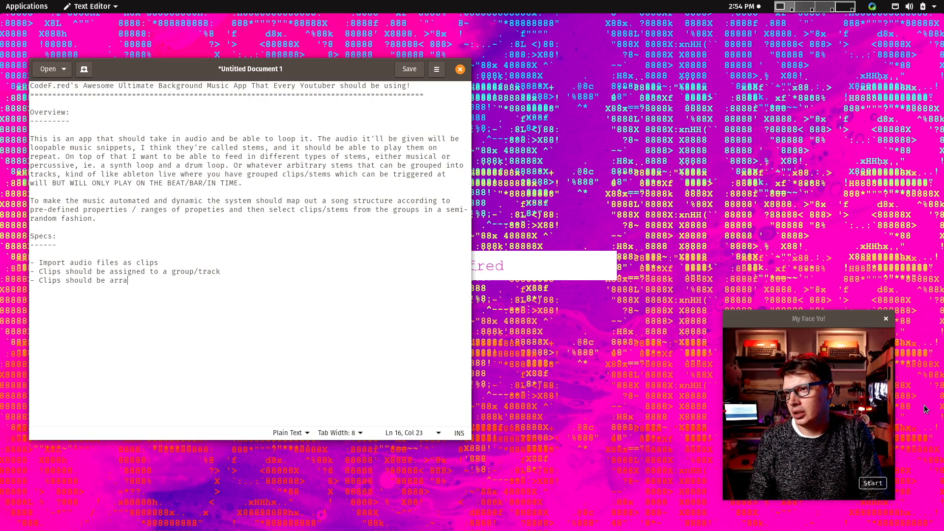
key(BackSpace)
text(- A)
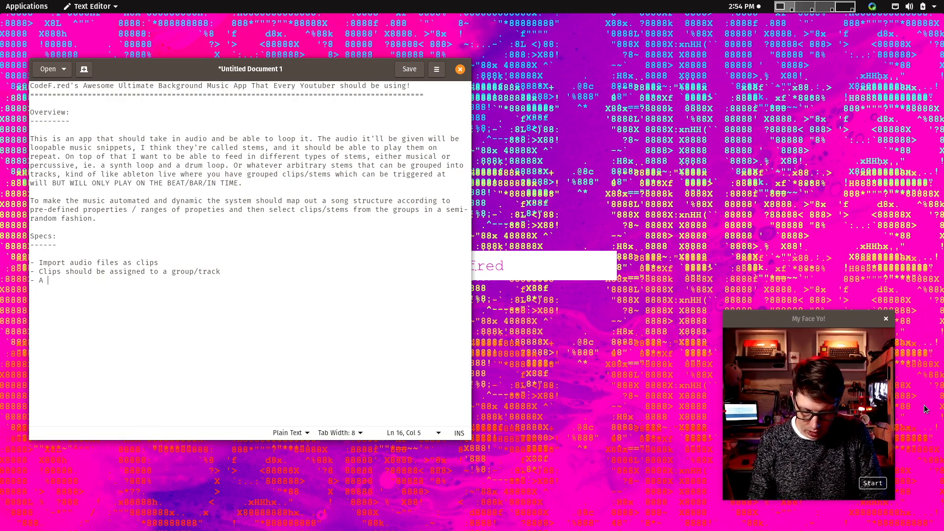
text(song structure)
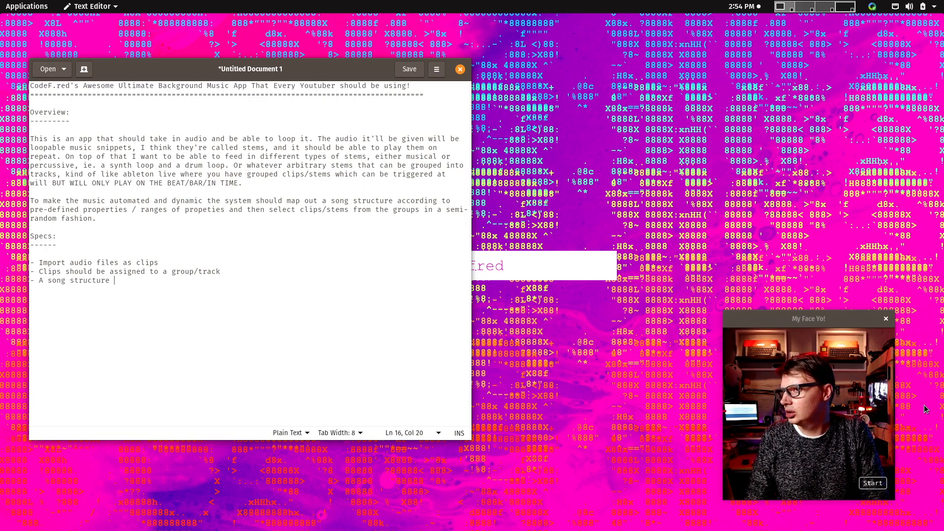
text(should be g)
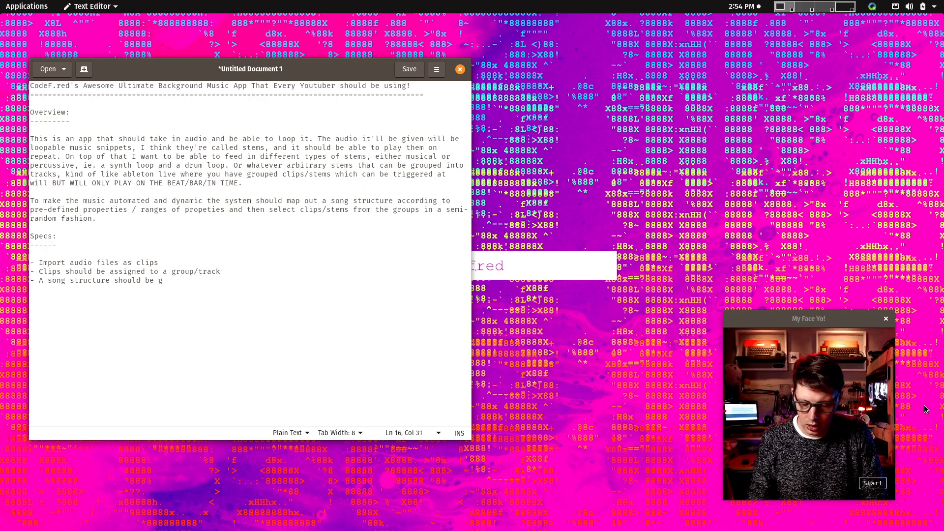
text(enerated on the fly)
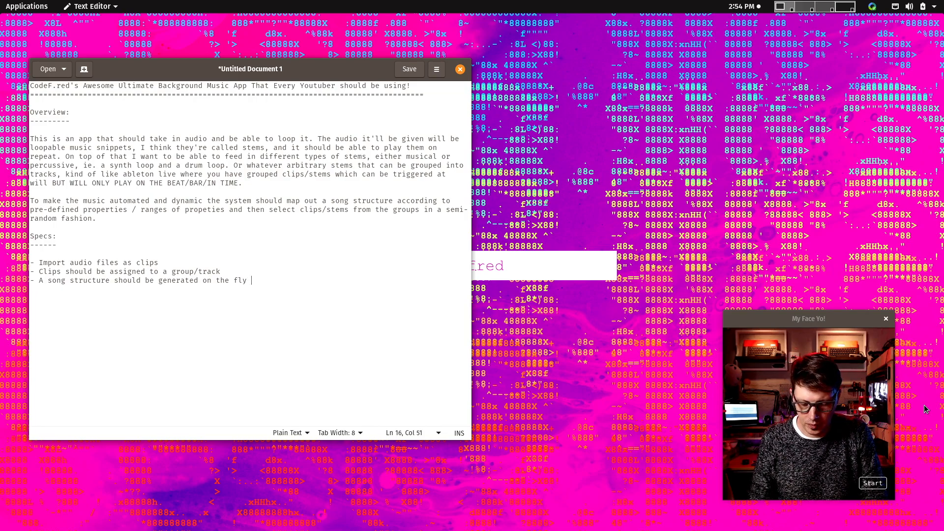
text(determined by some kind of alg)
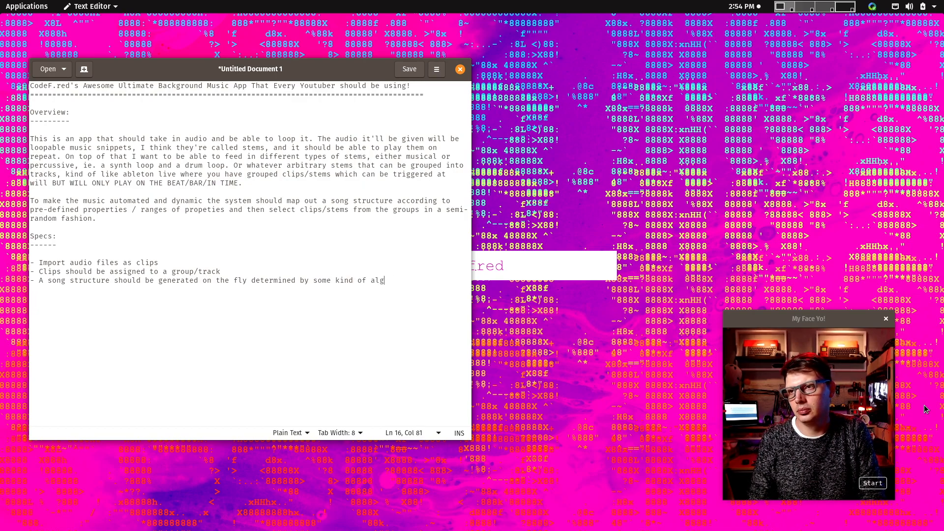
text(orithm)
text(- Clips should)
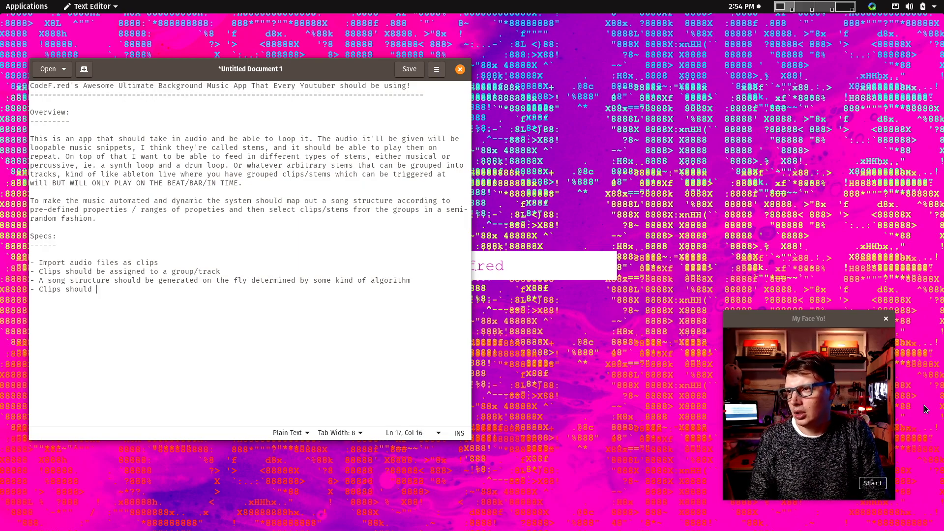
Step: Add the bullet 'Clips should be used to fill in the song structure' and start a nested sub-bullet
text(be used to fill in)
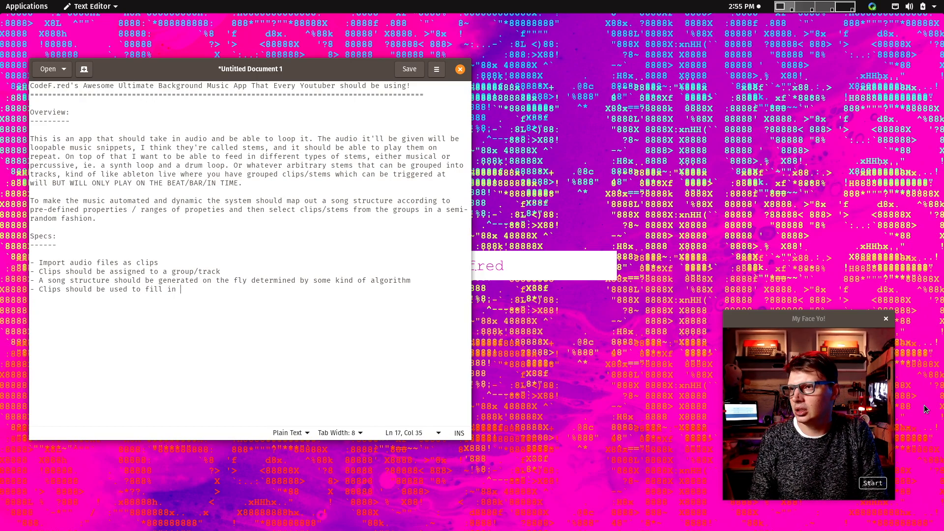
text(the song structure)
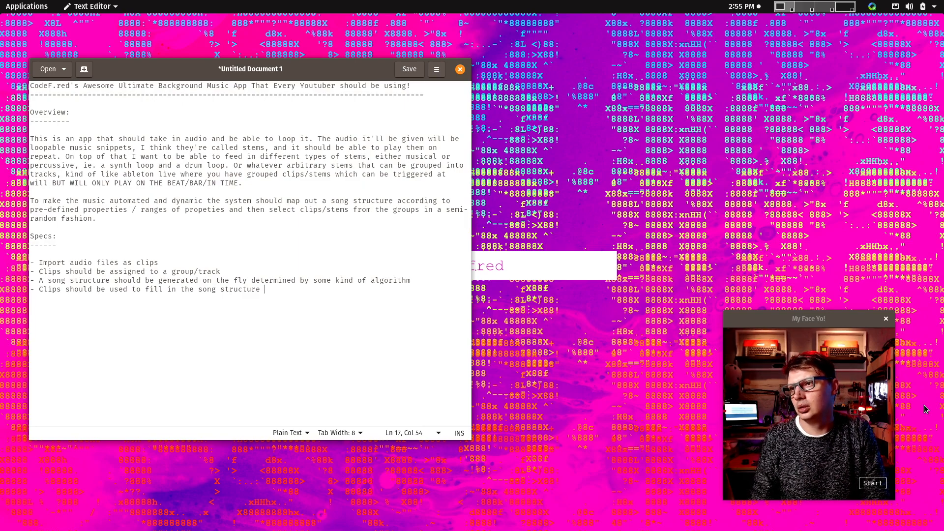
key(BackSpace)
text(-)
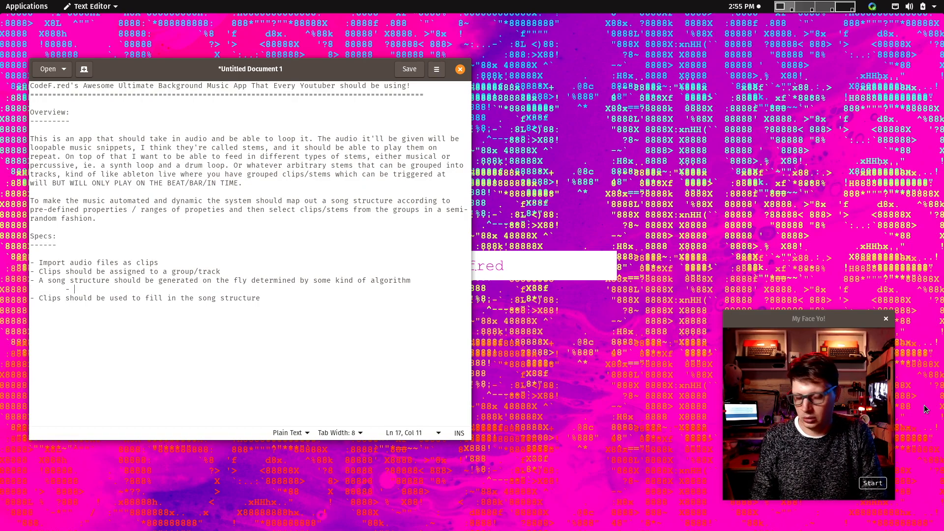
Step: Write the sub-bullet: The song structure should be musically "dynamic", i.e
text(S)
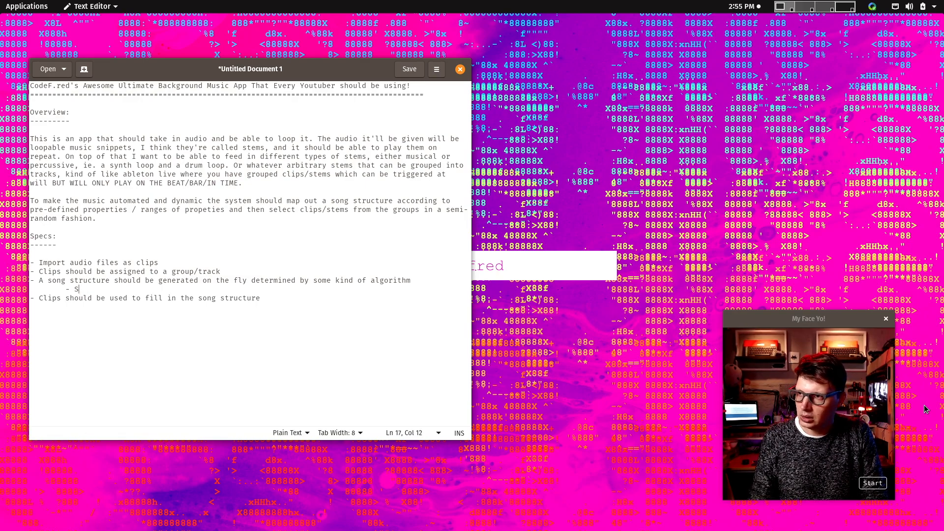
text(T)
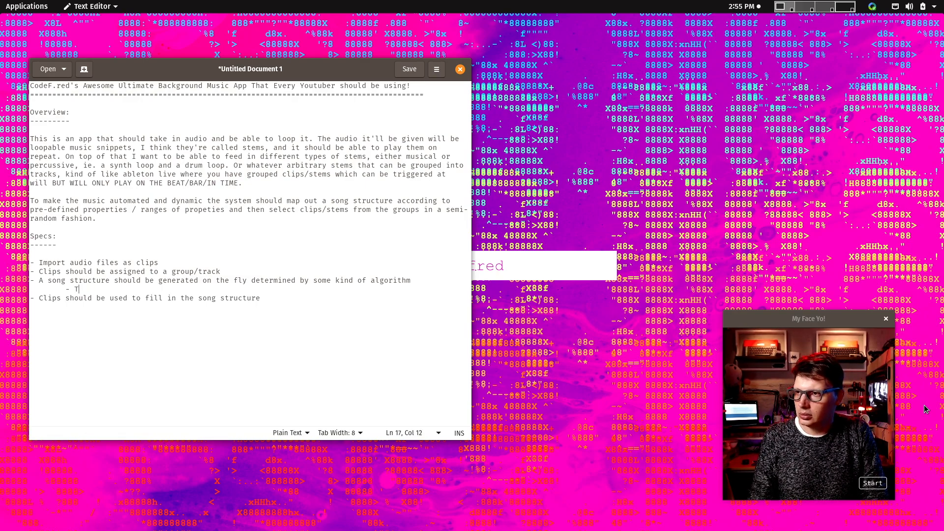
text(he song strug)
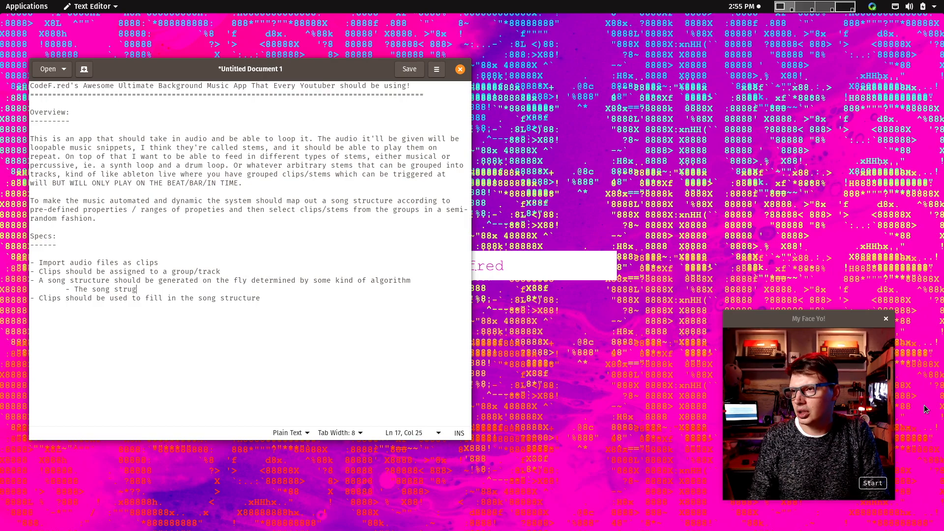
text(ture should by)
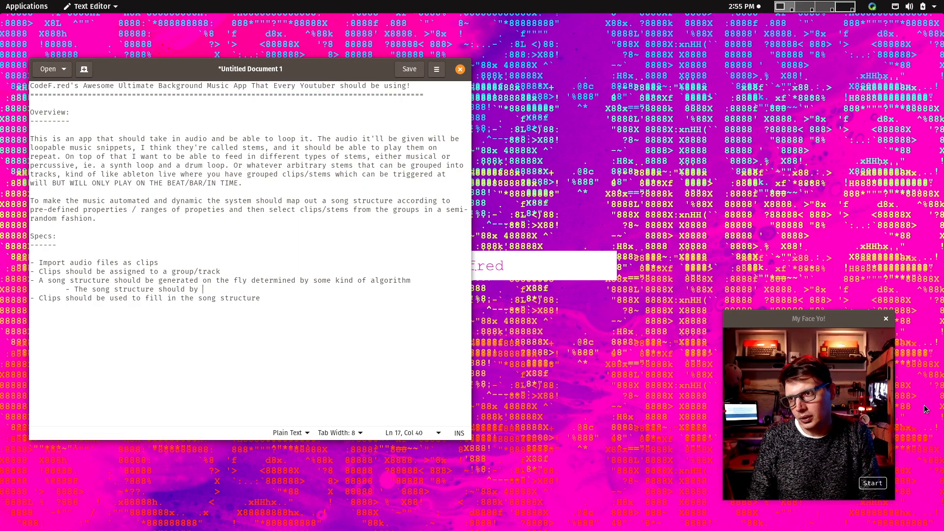
text(")
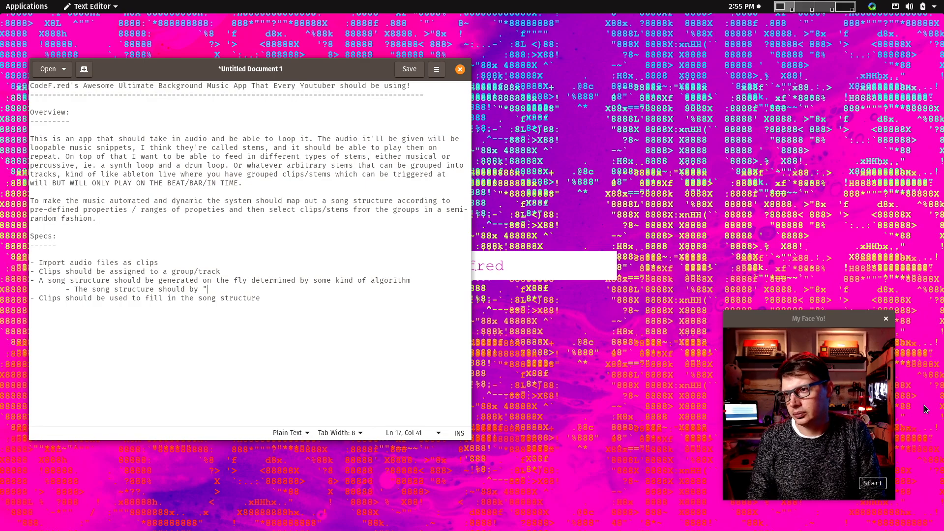
key(BackSpace)
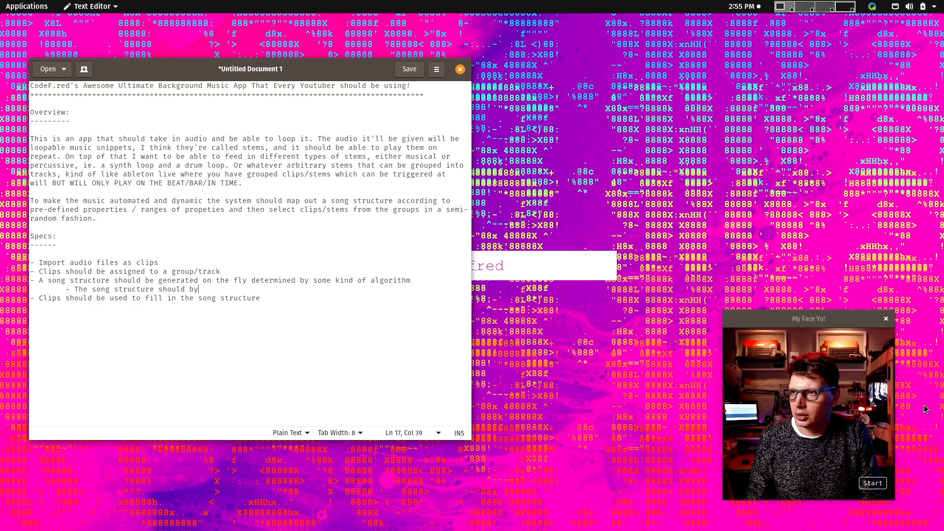
text(musically dynami)
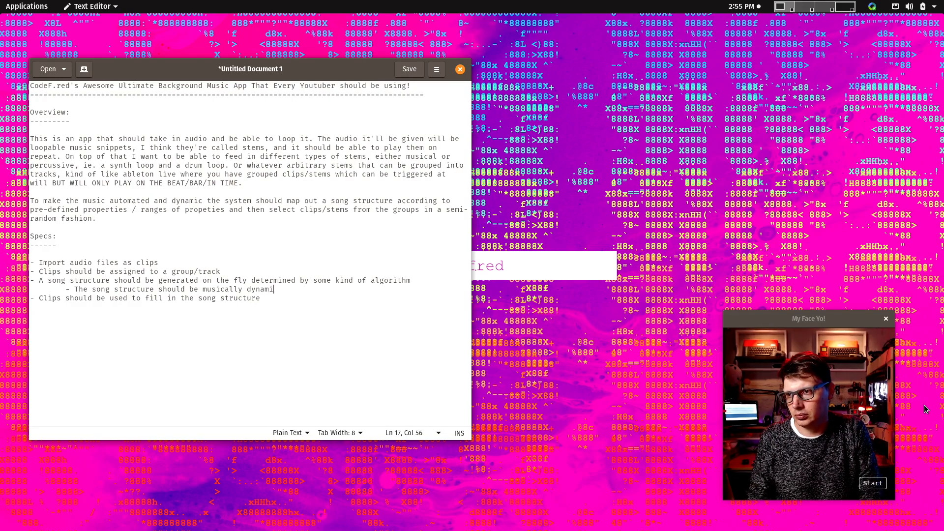
key(BackSpace)
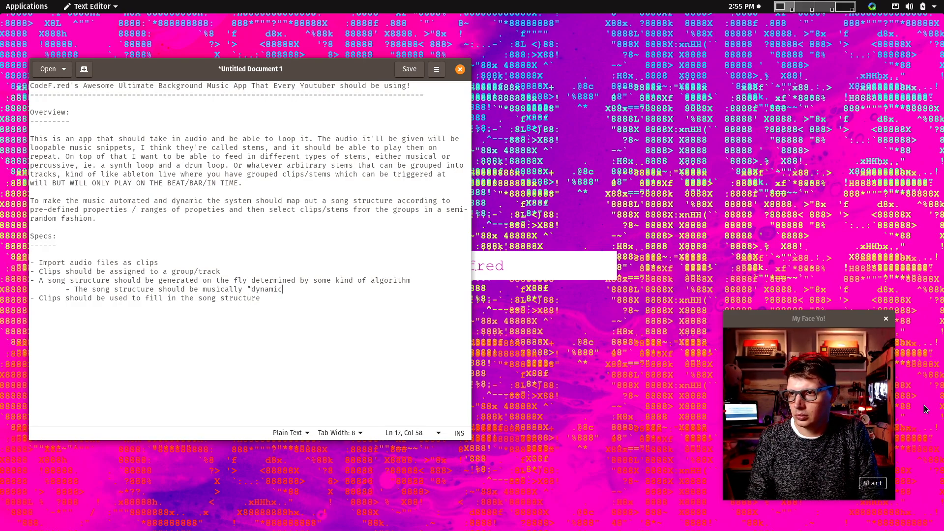
text(", i.e. have parts that are more or less intense)
text(- The)
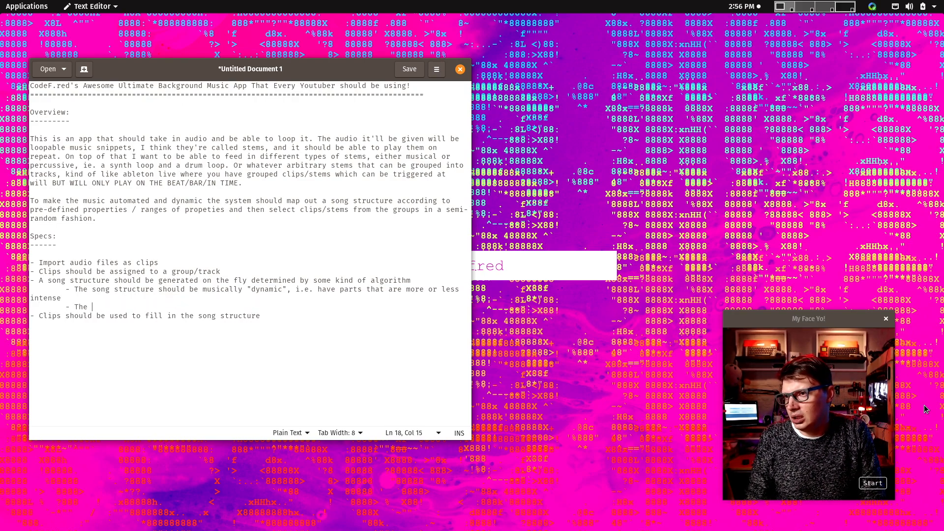
Step: Finish it with more or less intense parts, plus a deeper sub-bullet that this needs more thinking through
text(s)
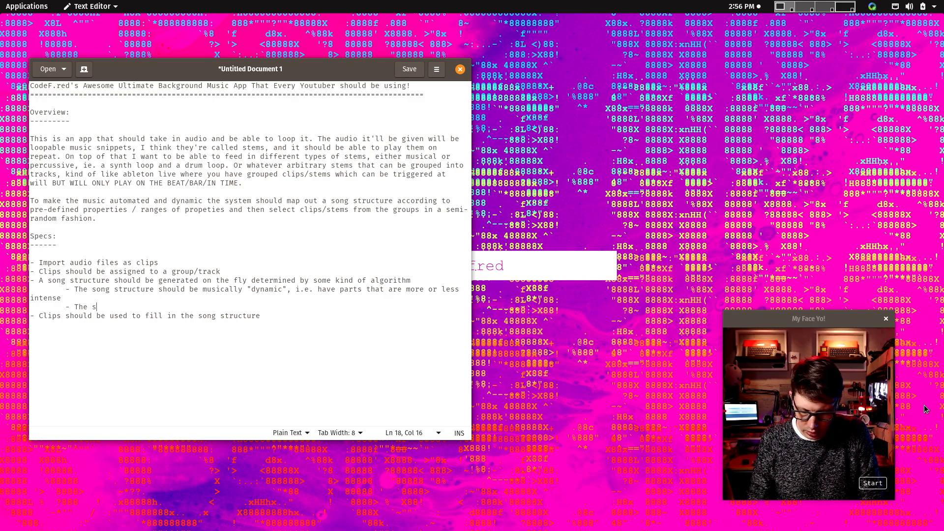
text(ong)
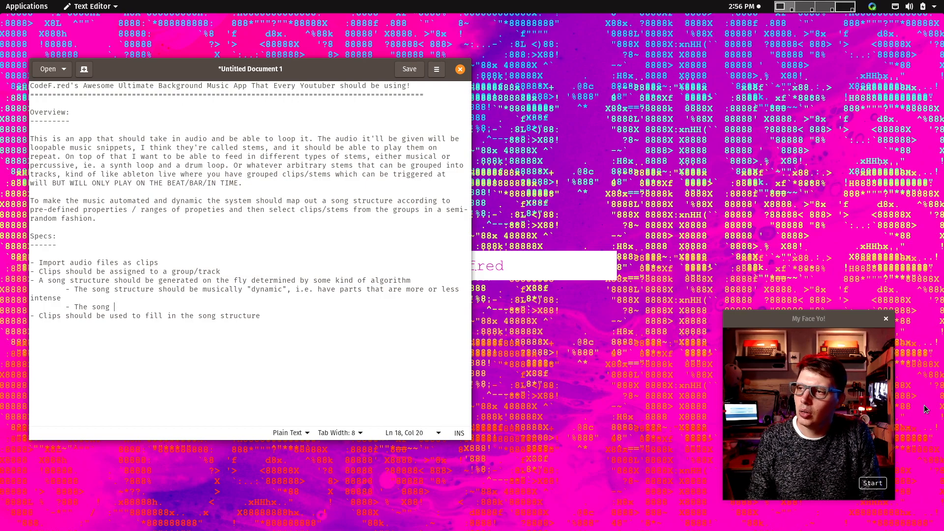
text(parts)
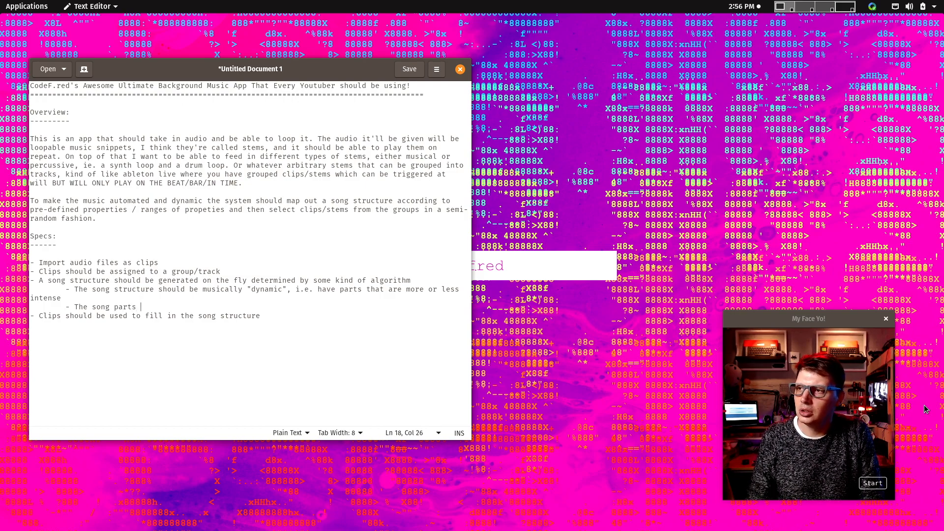
text(should)
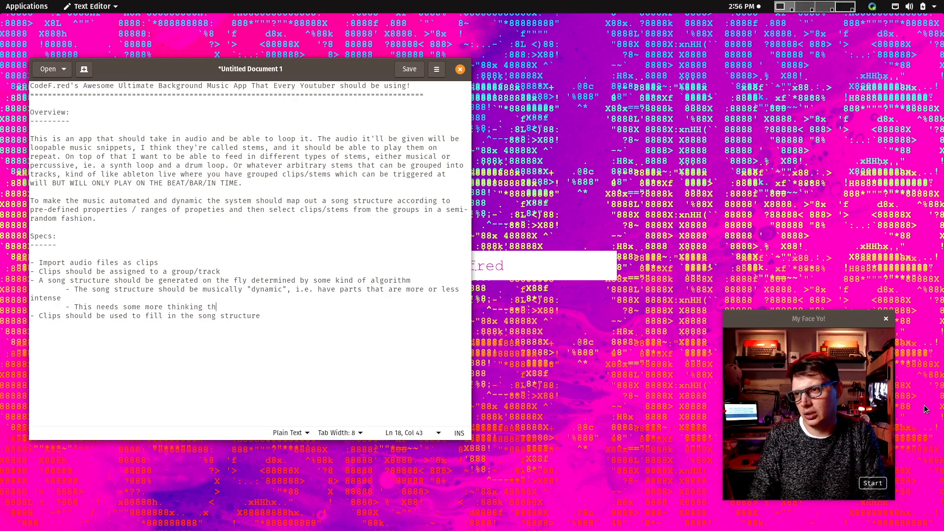
text(rough)
text(-)
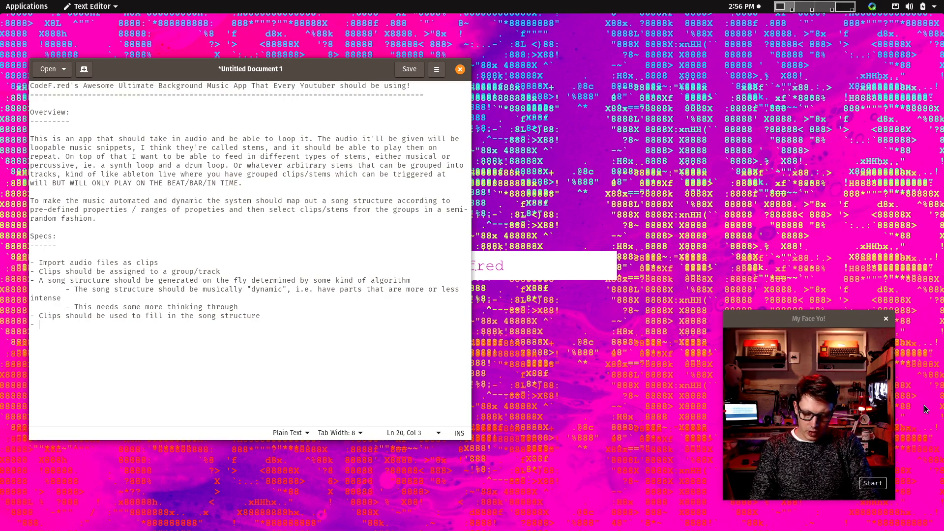
Step: Add the bullet: "Songs" should load from directories whose structure dictates the data structure of the song
text(Son)
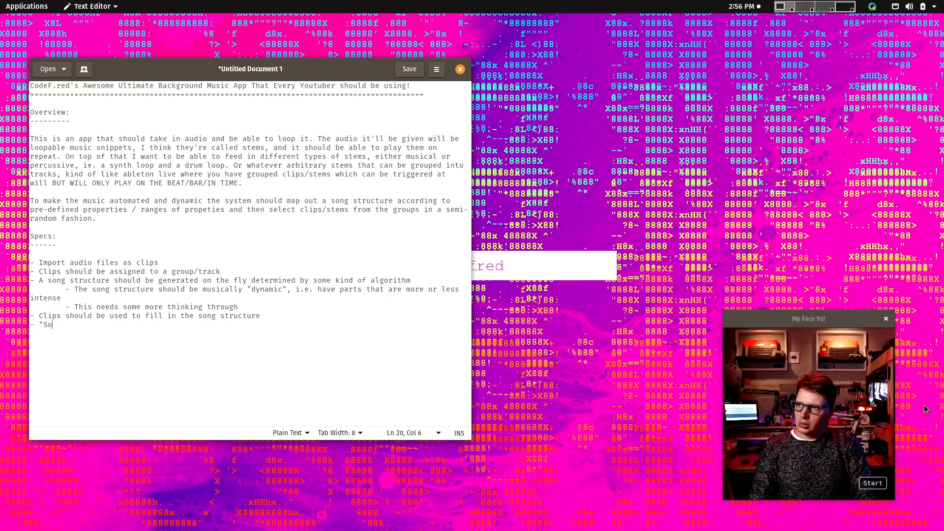
text(ngs")
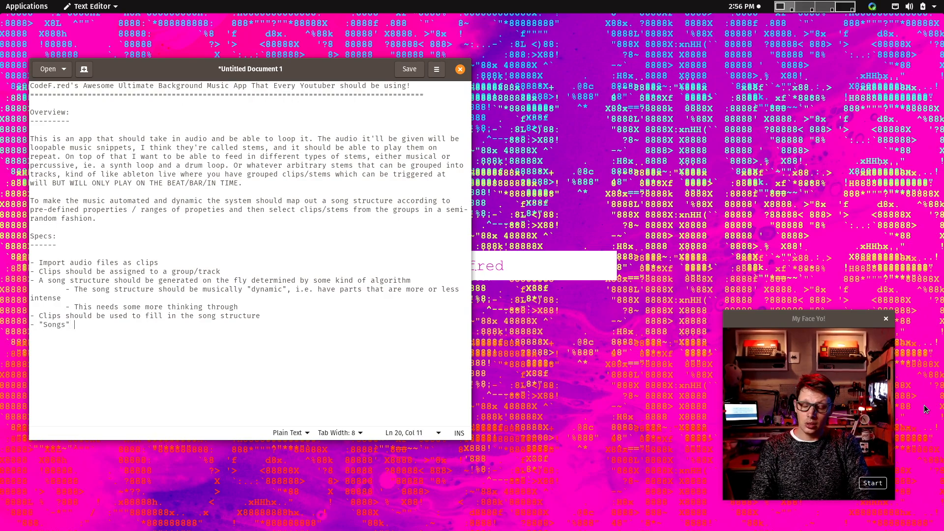
text(sh)
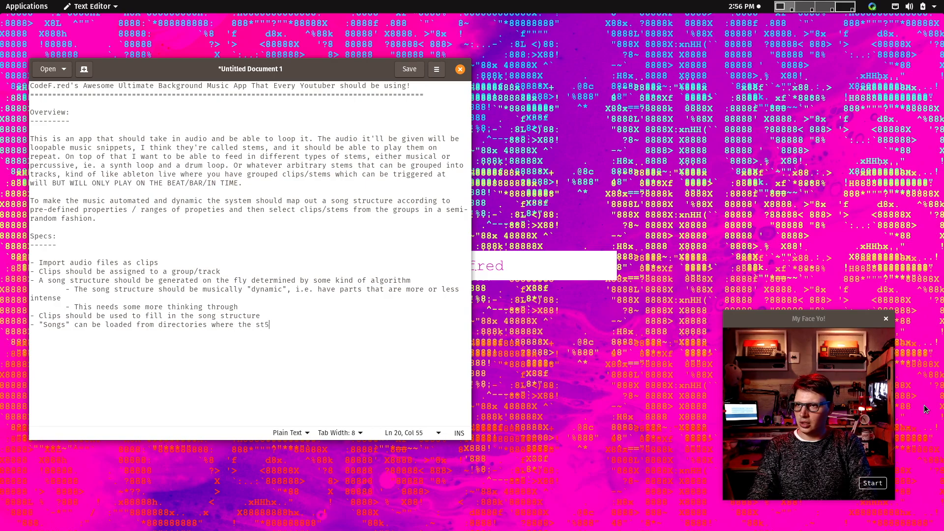
text(ructure of the directory will dic)
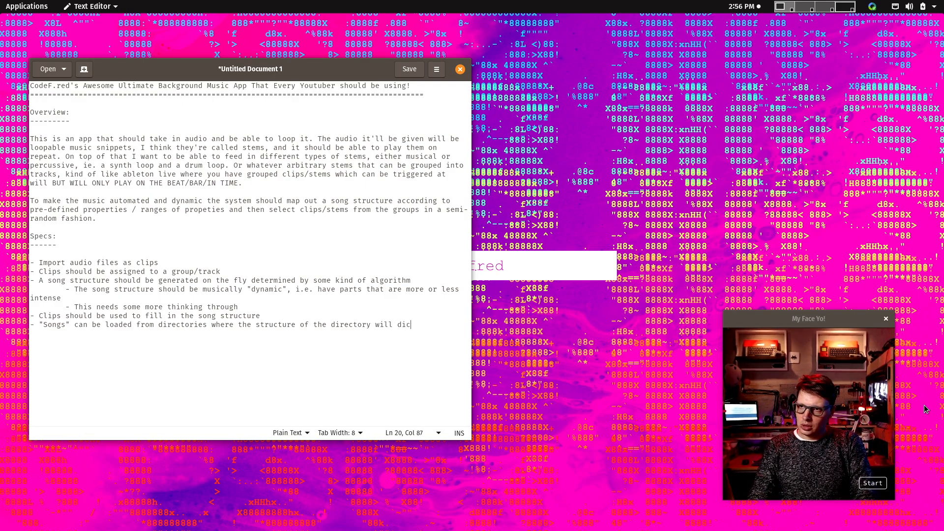
text(tate the)
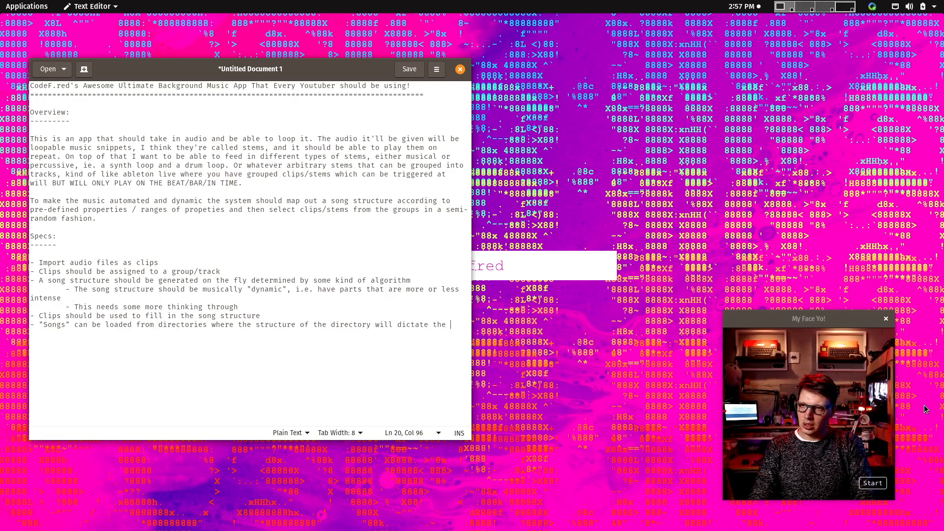
key(BackSpace)
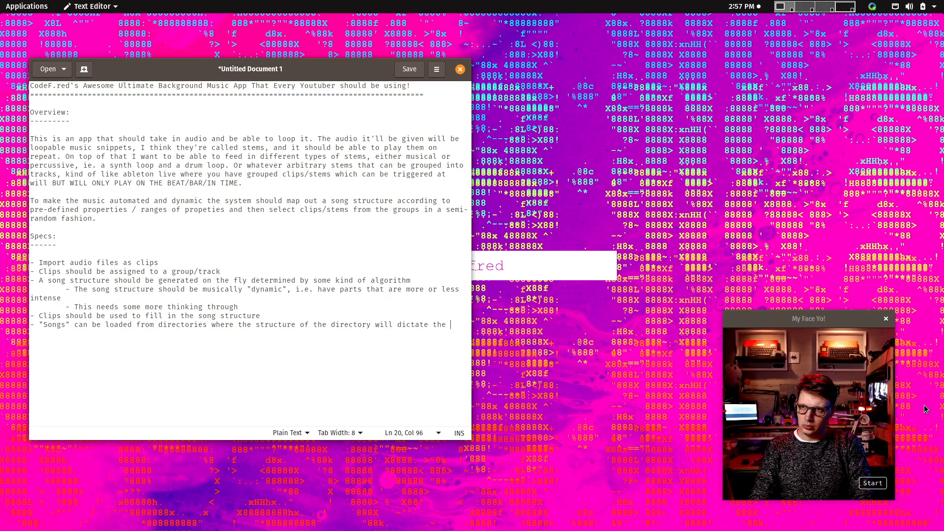
text(d)
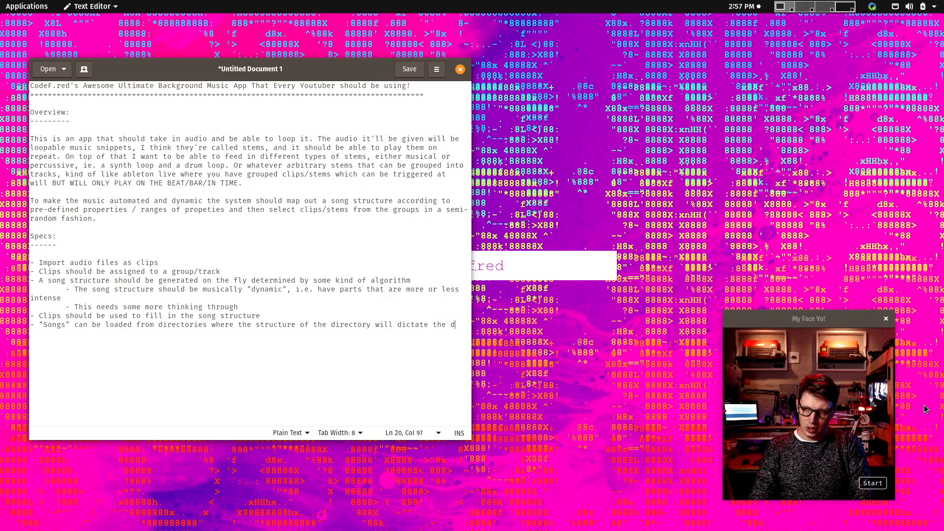
text(st)
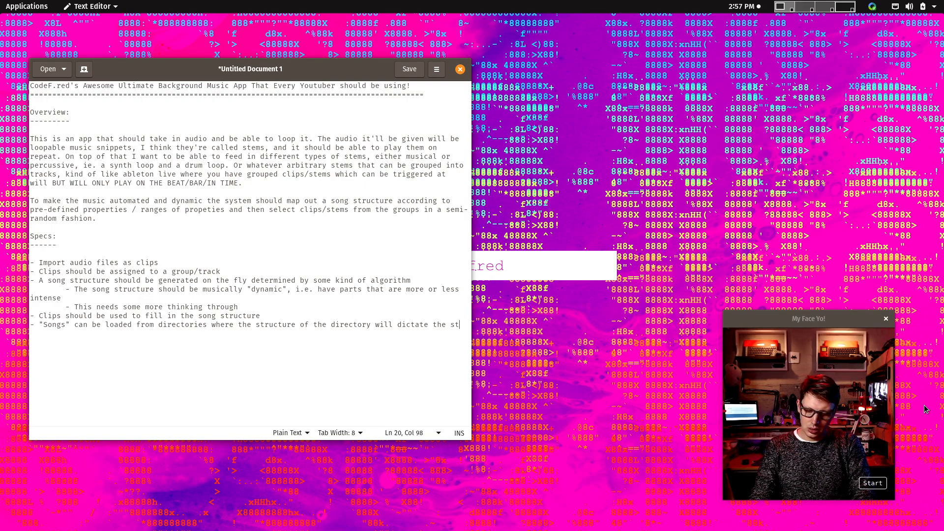
text(structure of the)
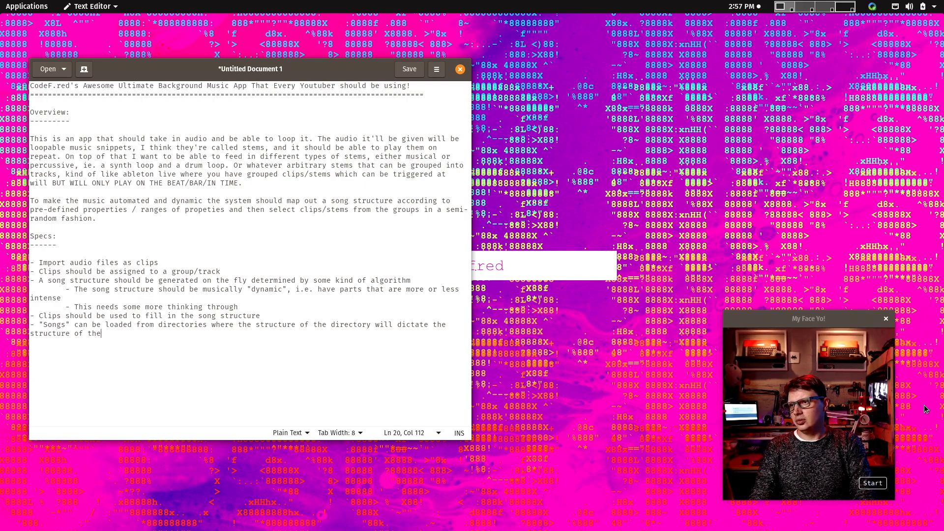
text(data in the)
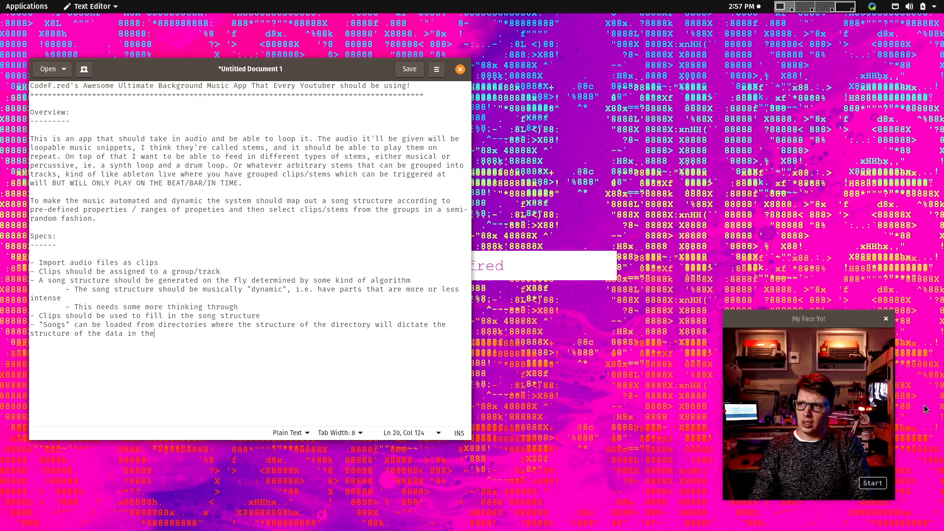
text(song)
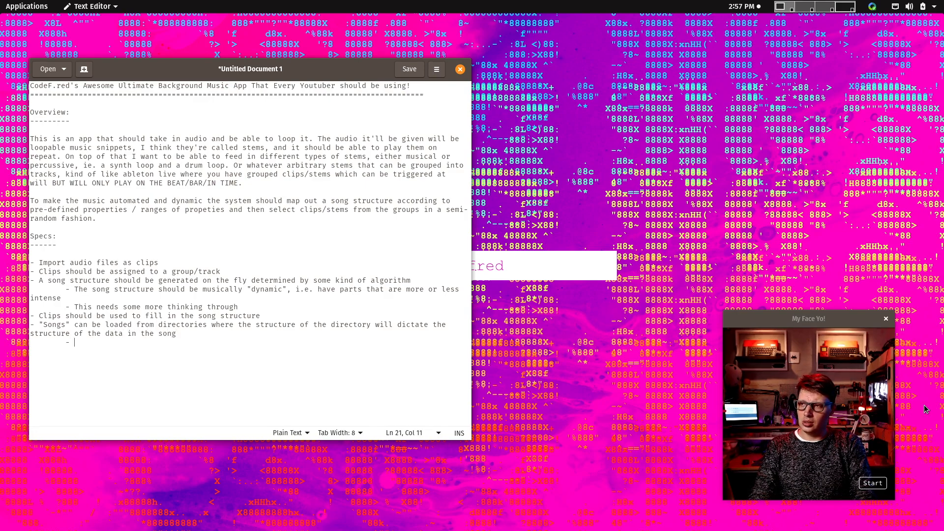
Step: Begin the indented example 'E.g. sub directories ...' beneath it
text(E.g. a sub directory for clips which is further split into s)
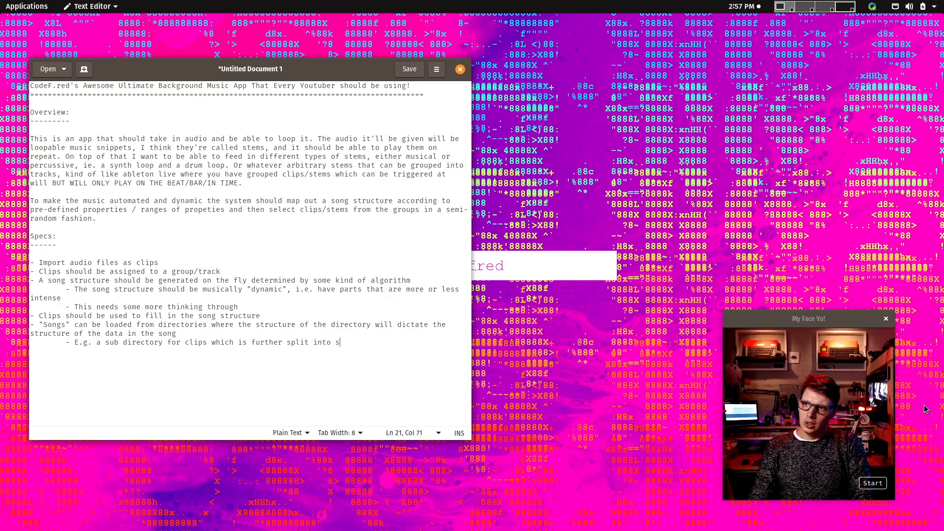
text(ub directy)
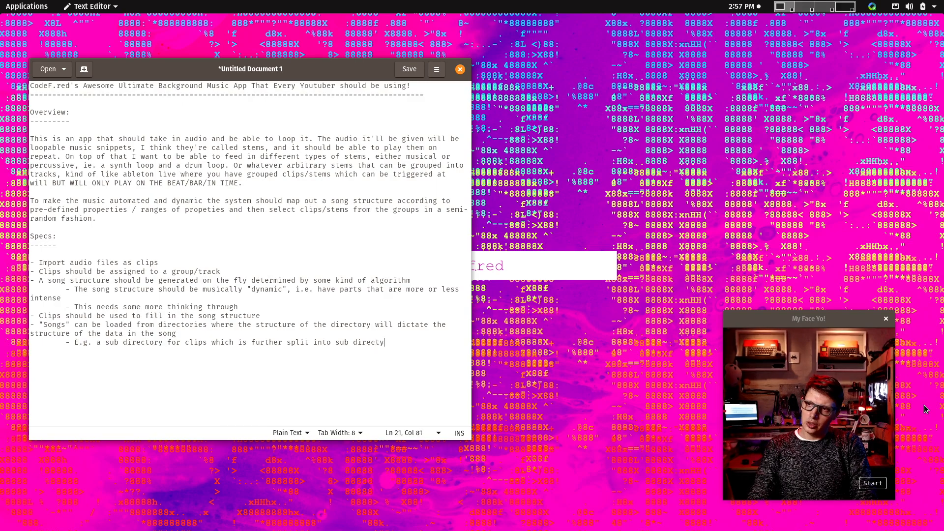
text(ri)
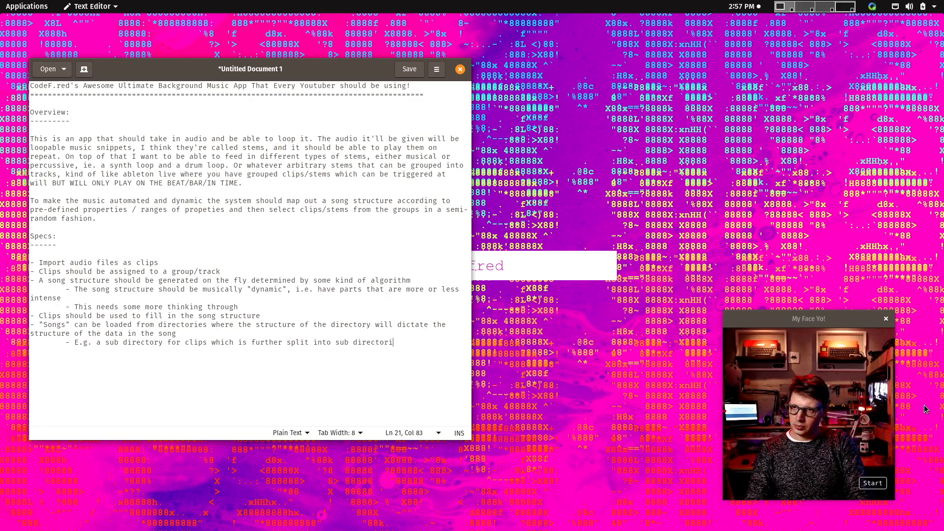